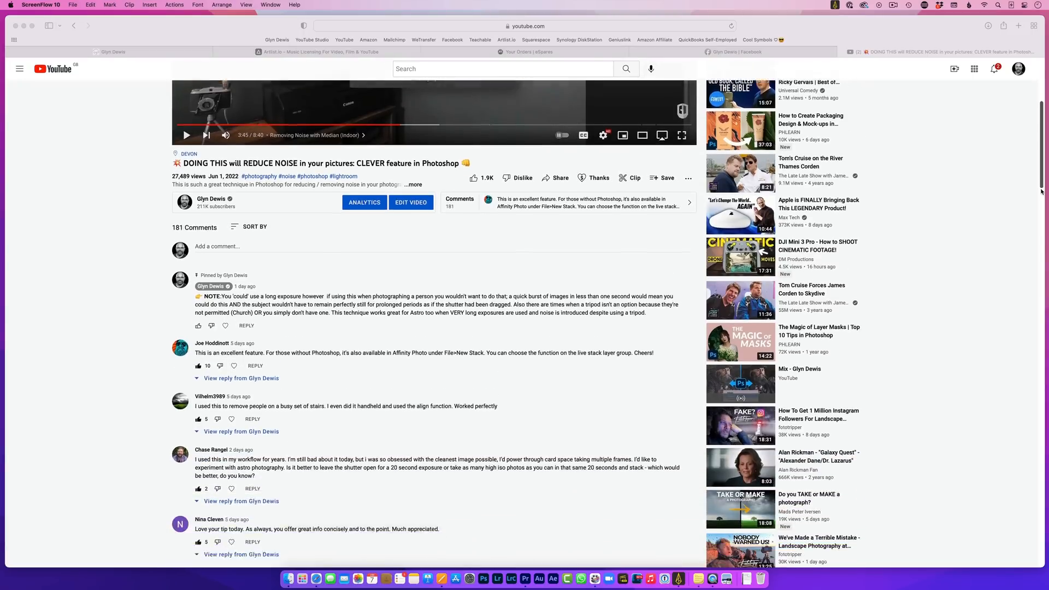
- In My Menu1, choose Interval Shoot Func. to show the Interval Shooting Off/On choice
{"action": "scroll", "scroll_direction": "down", "scroll_amount": 3}
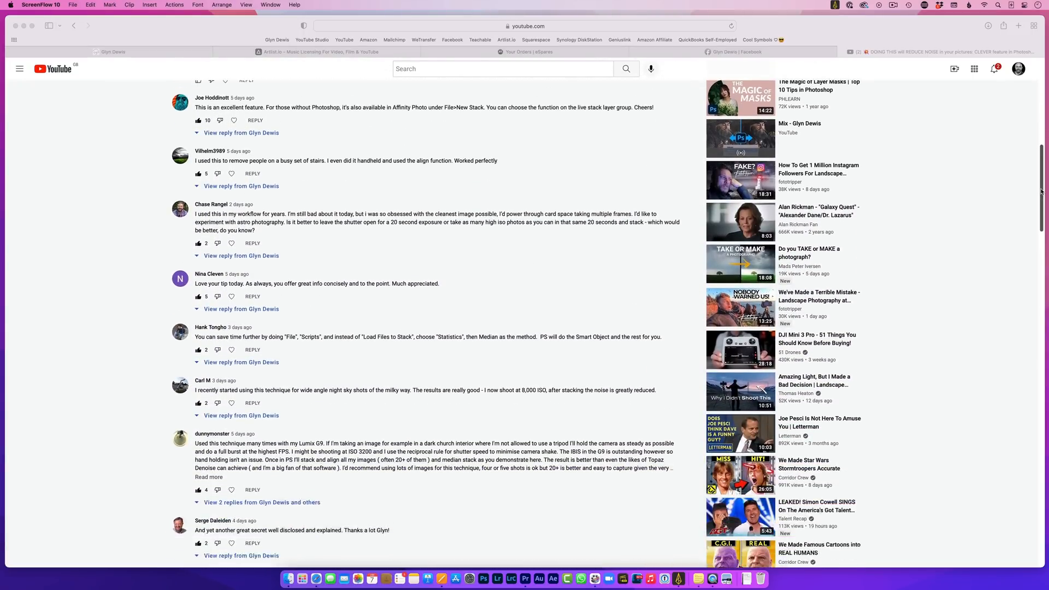
{"action": "scroll", "scroll_direction": "down", "scroll_amount": 3}
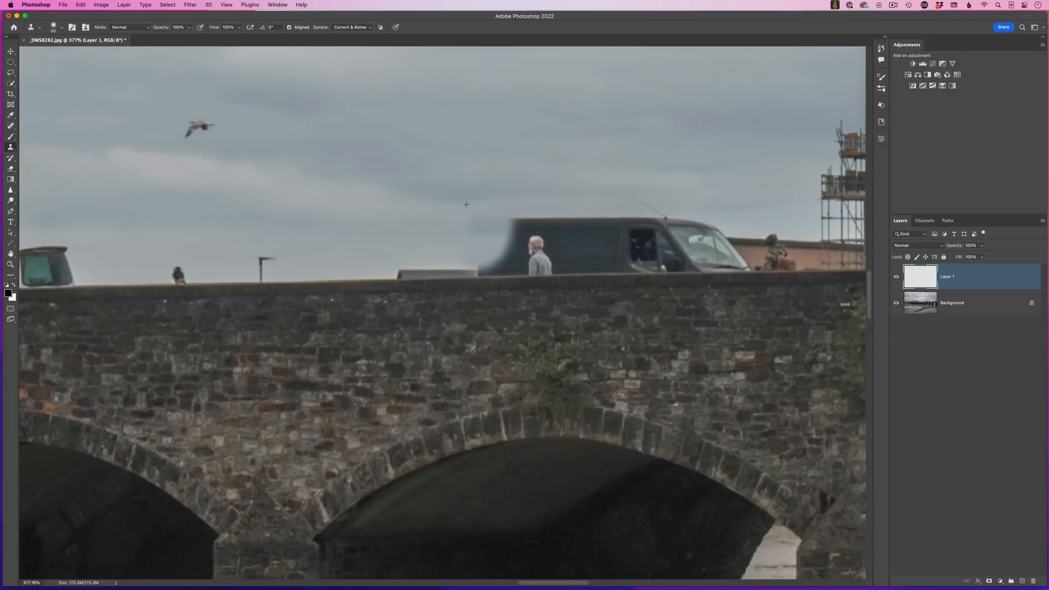
{"action": "left_click", "coordinate": [536, 248]}
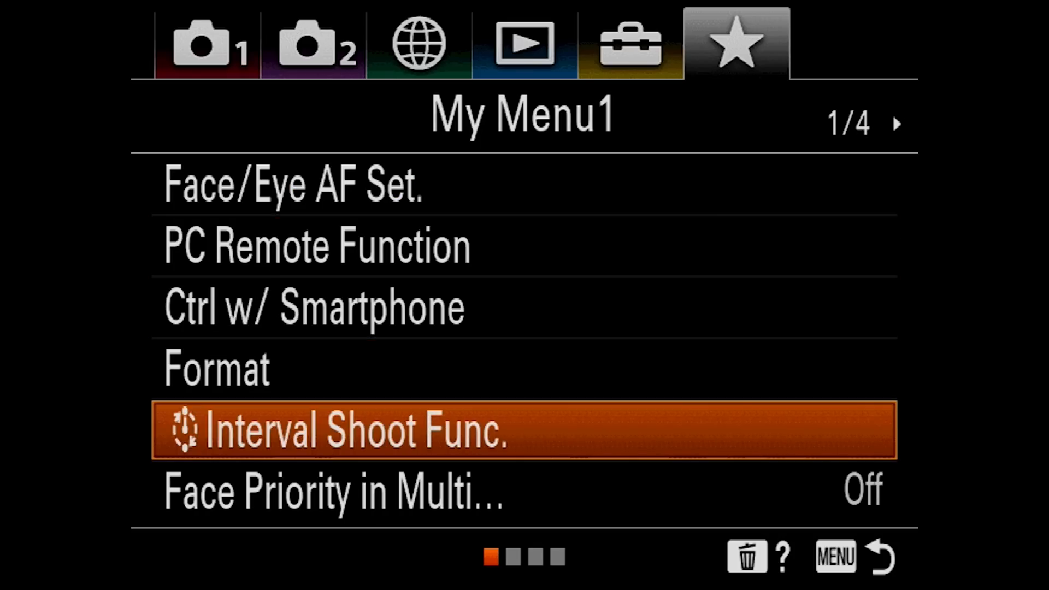
{"action": "left_click", "coordinate": [358, 430]}
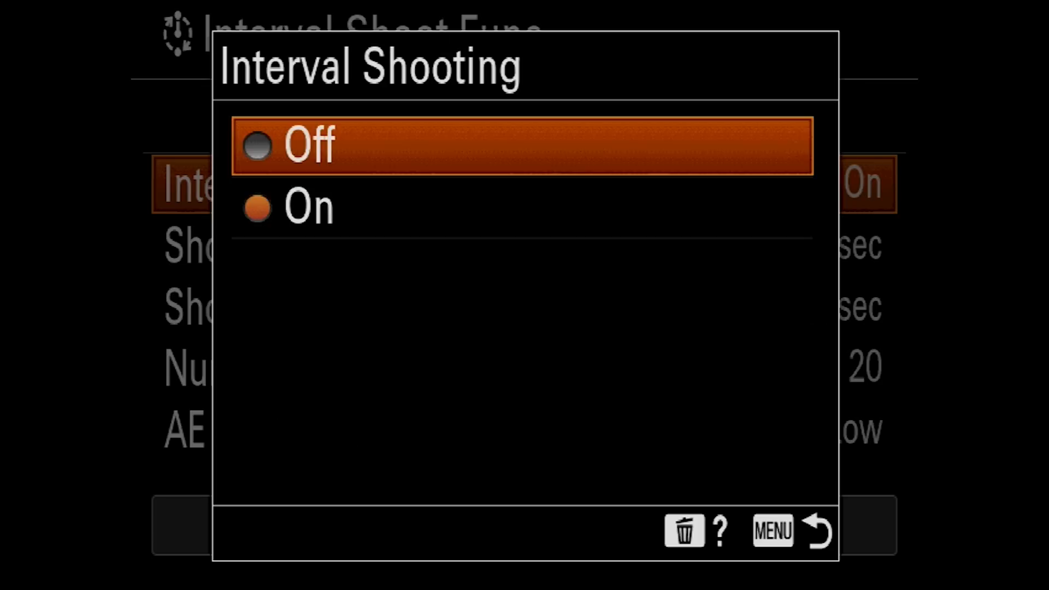
{"action": "left_click", "coordinate": [307, 206]}
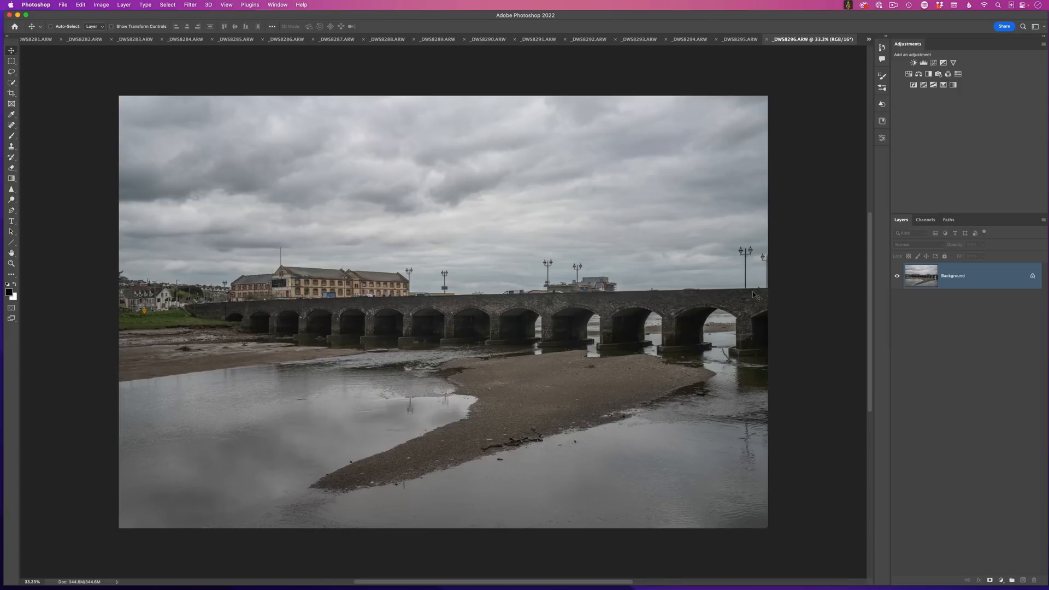
{"action": "mouse_move", "coordinate": [799, 318]}
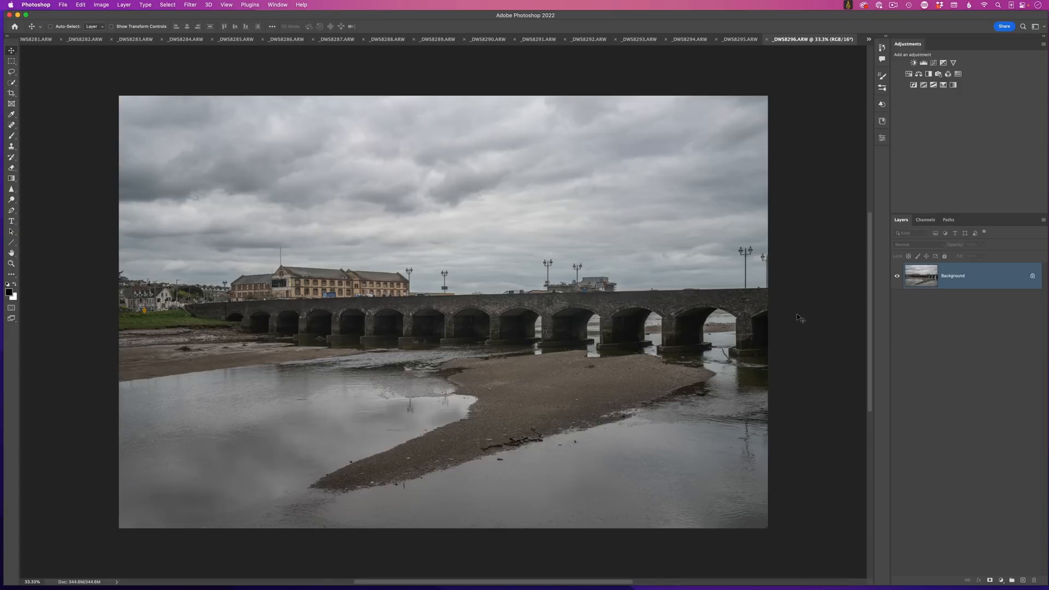
{"action": "mouse_move", "coordinate": [748, 313]}
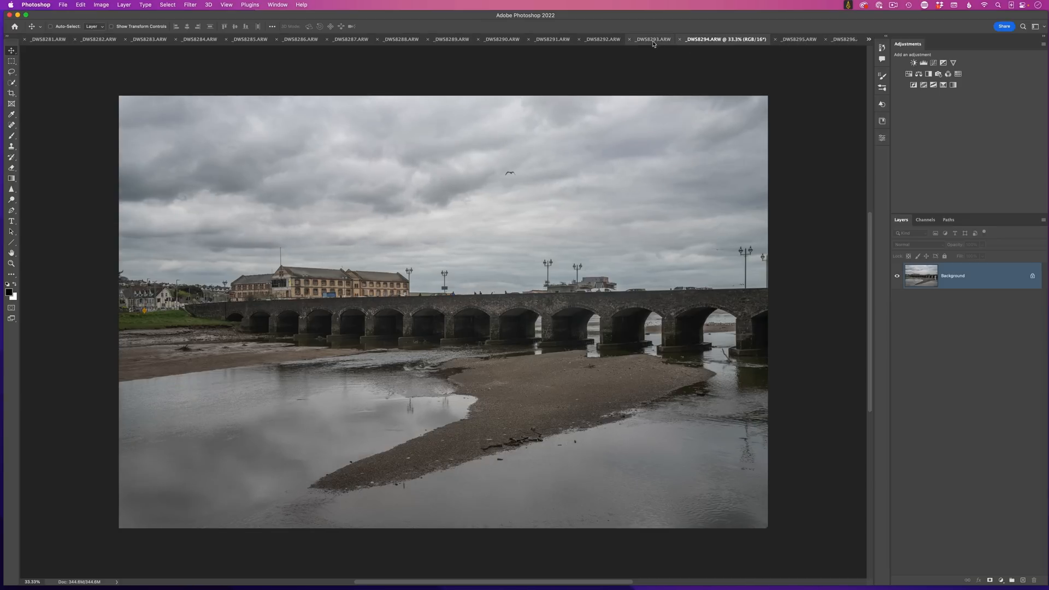
- Switch to another frame and apply Window > Arrange > Match Zoom to all photos
{"action": "left_click", "coordinate": [553, 39]}
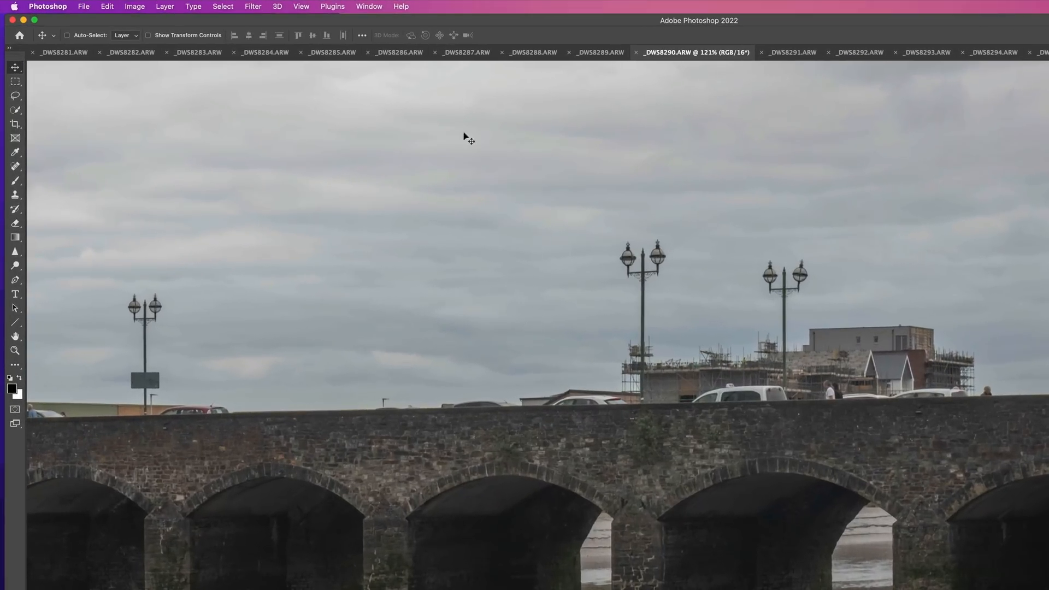
{"action": "left_click", "coordinate": [369, 6]}
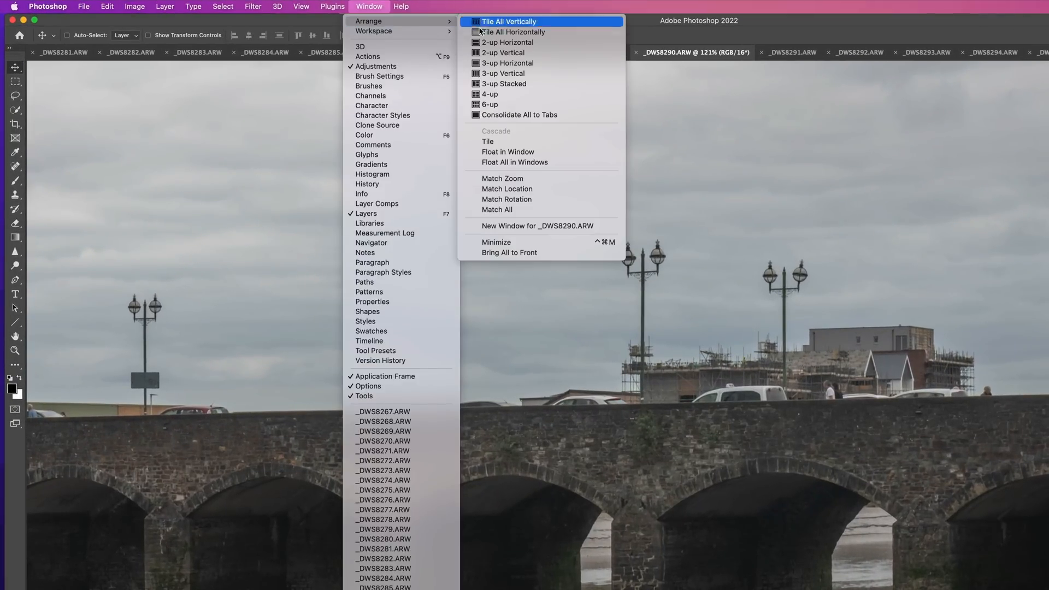
{"action": "mouse_move", "coordinate": [516, 182]}
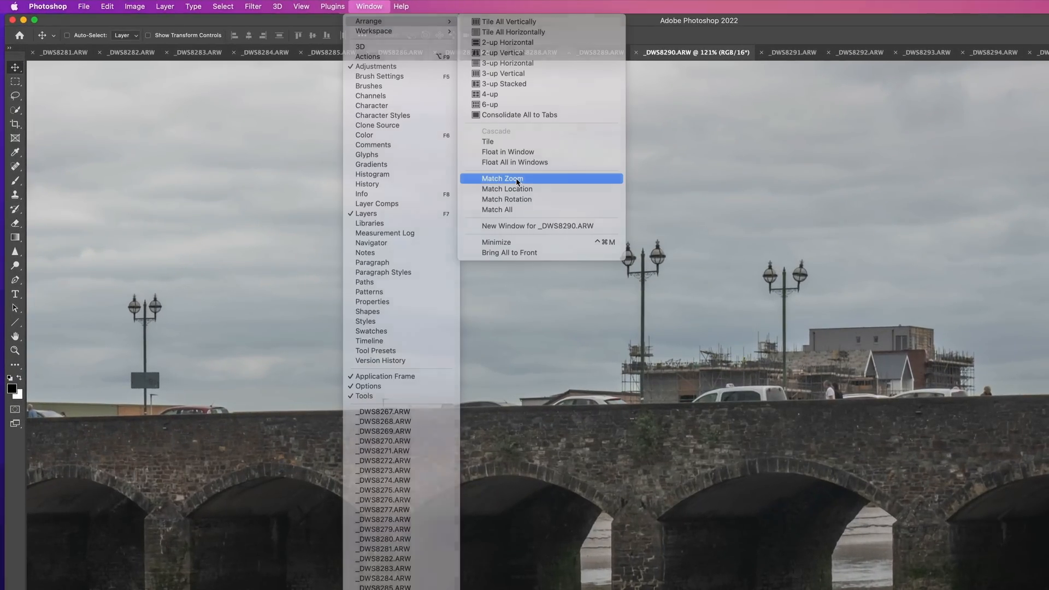
{"action": "left_click", "coordinate": [503, 178]}
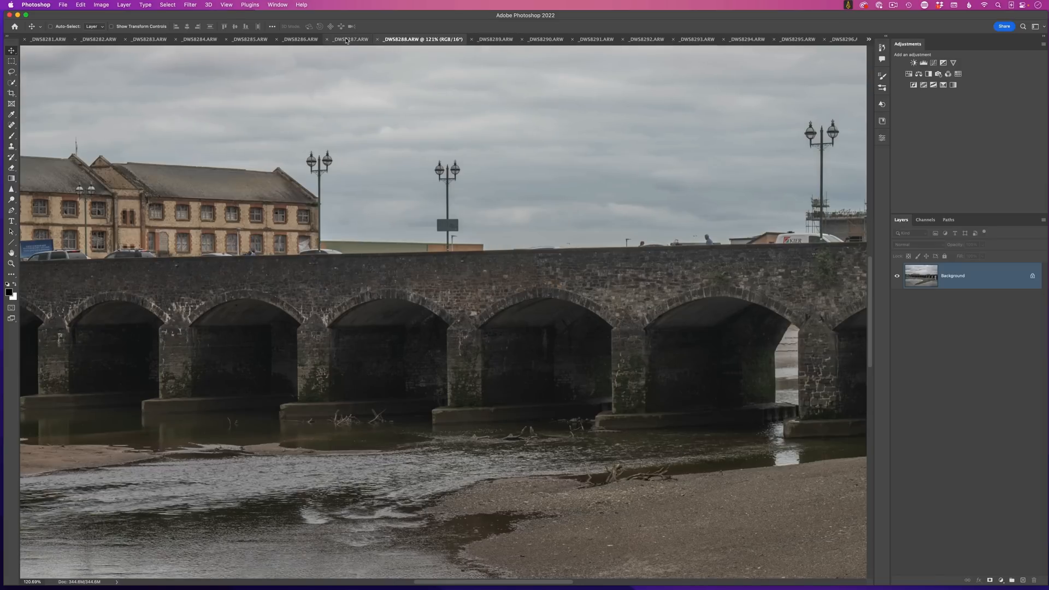
- Compare earlier and later frames for people and cars at the shared 121% view
{"action": "left_click", "coordinate": [319, 39]}
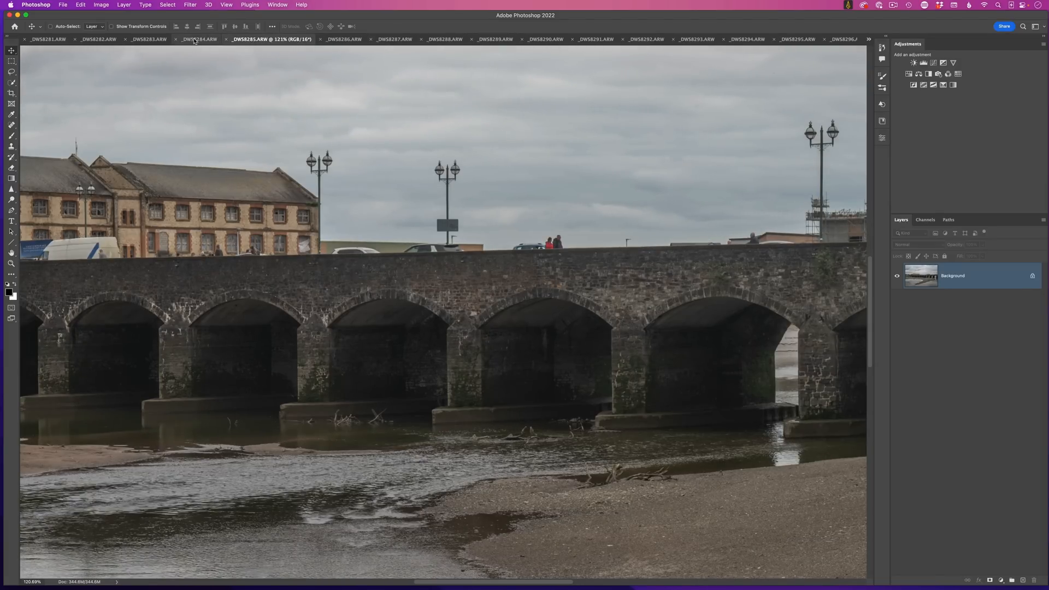
{"action": "left_click", "coordinate": [150, 39]}
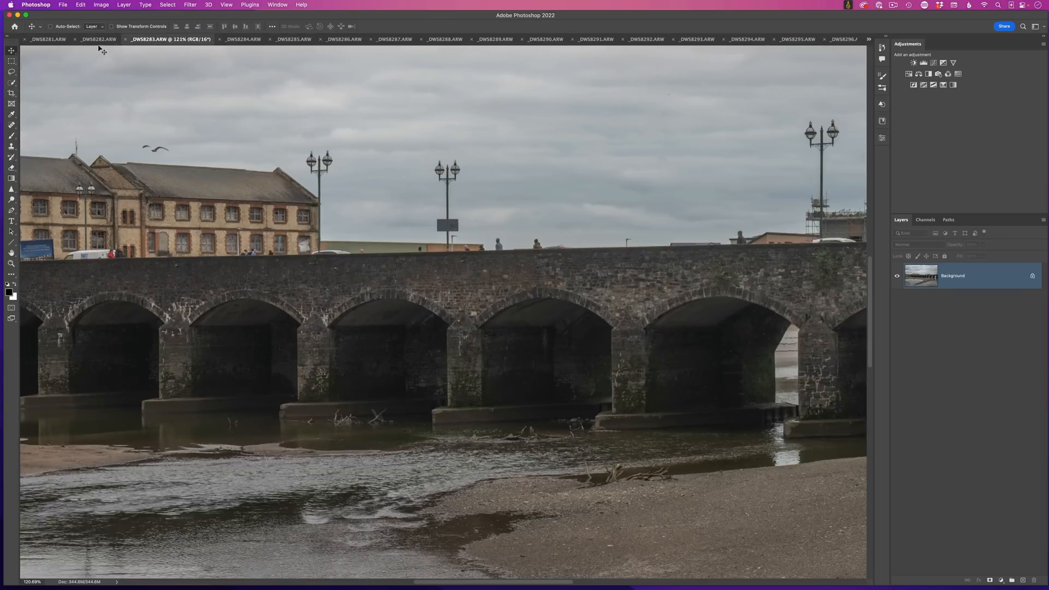
{"action": "left_click", "coordinate": [98, 39]}
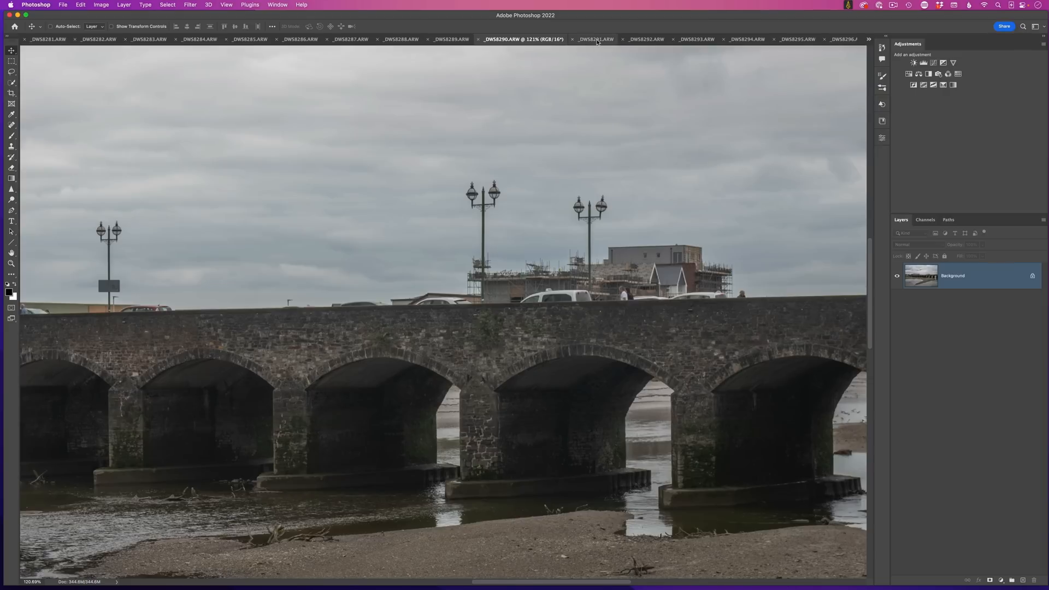
{"action": "left_click", "coordinate": [574, 39]}
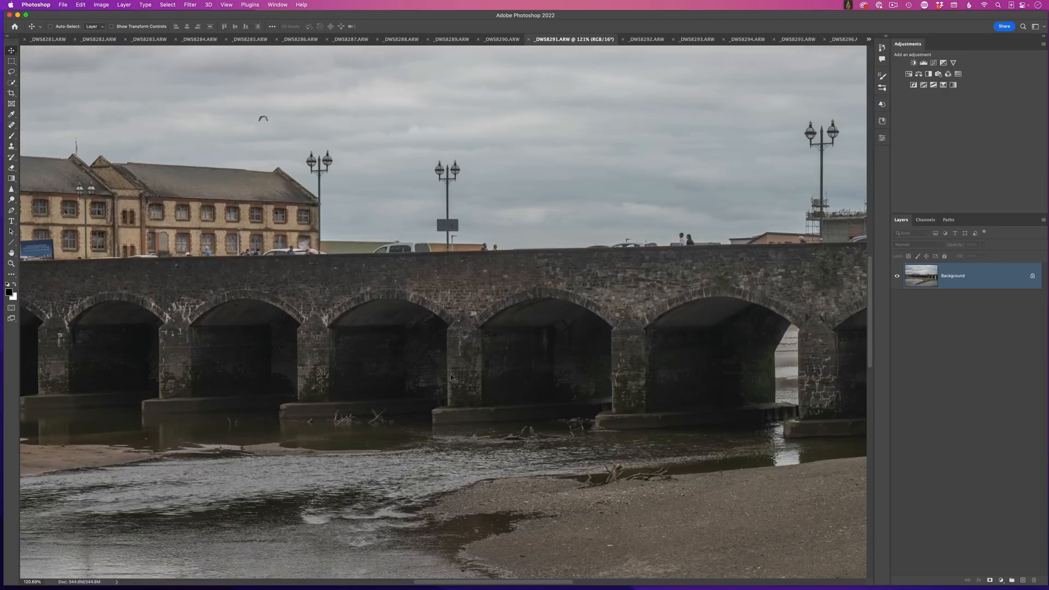
{"action": "mouse_move", "coordinate": [458, 213]}
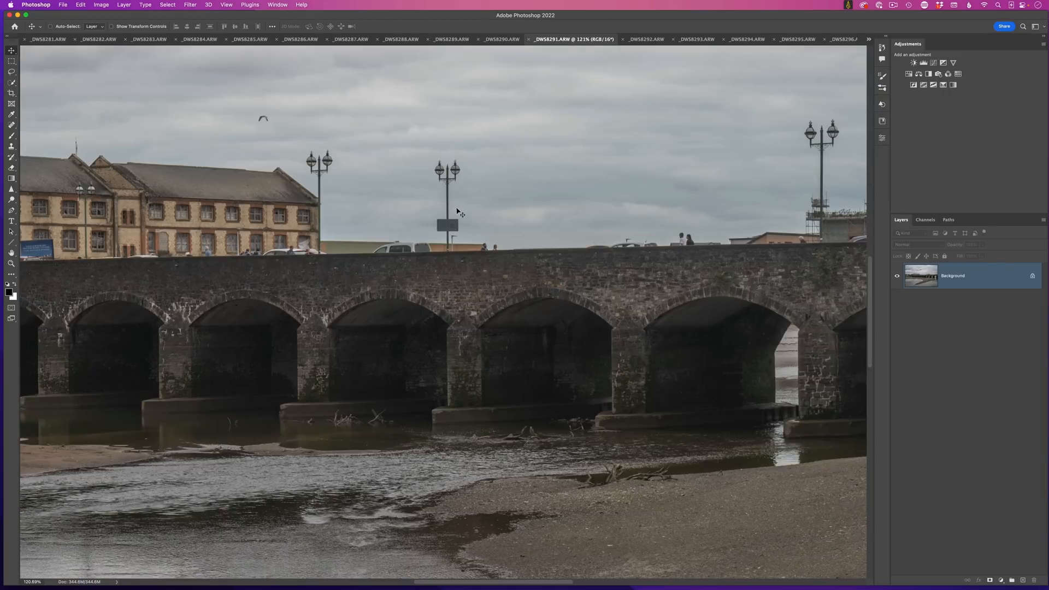
{"action": "mouse_move", "coordinate": [510, 308]}
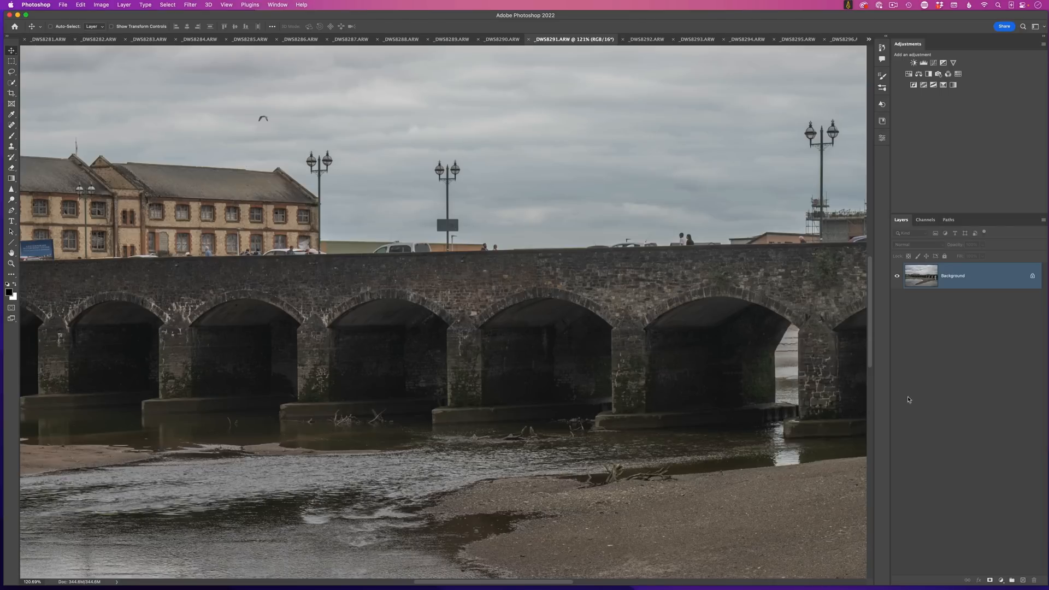
{"action": "mouse_move", "coordinate": [667, 209]}
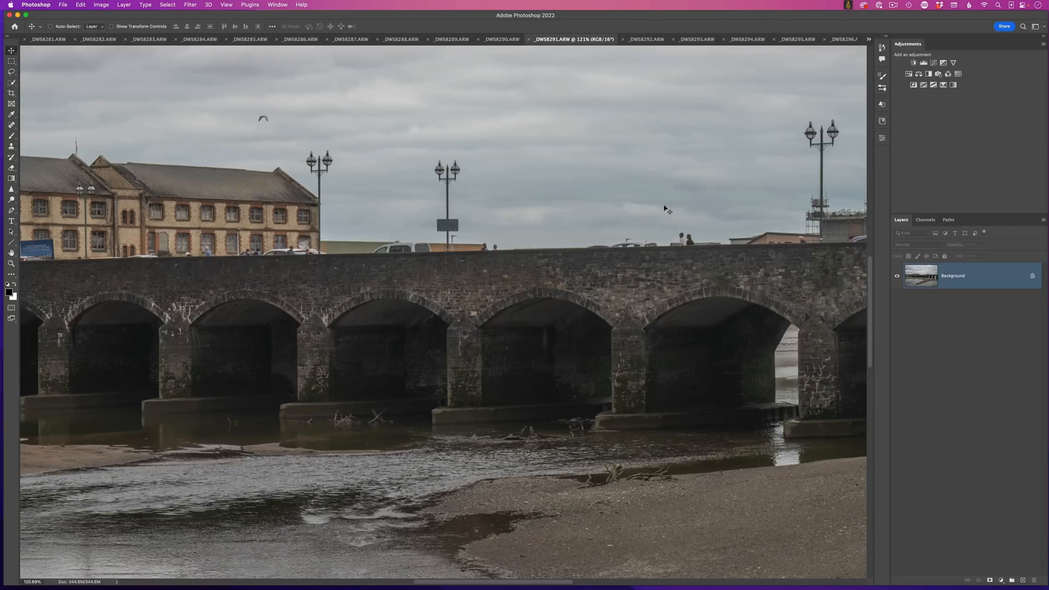
{"action": "mouse_move", "coordinate": [602, 45]}
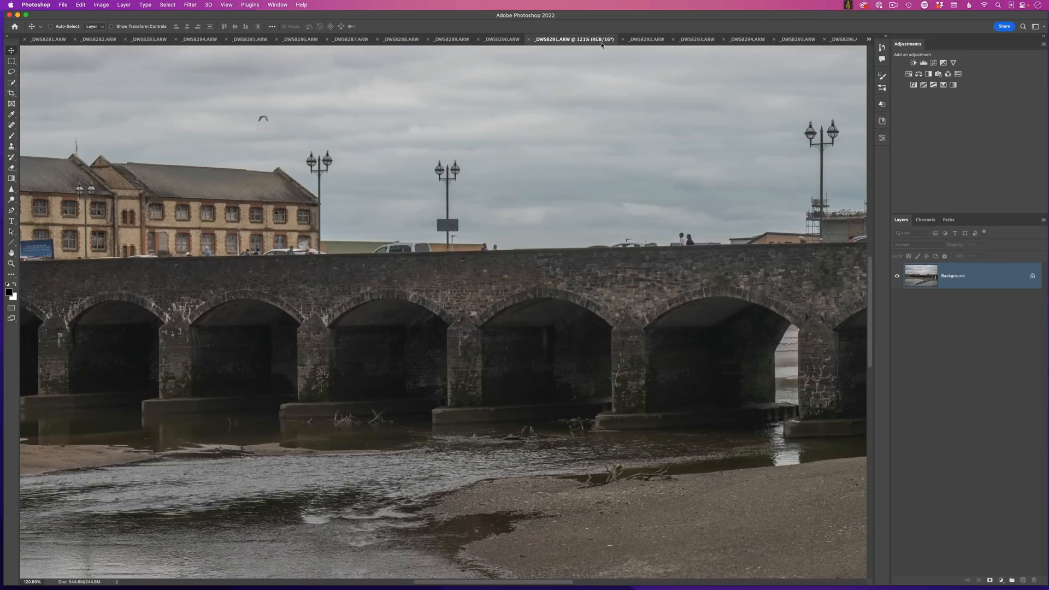
{"action": "mouse_move", "coordinate": [492, 323]}
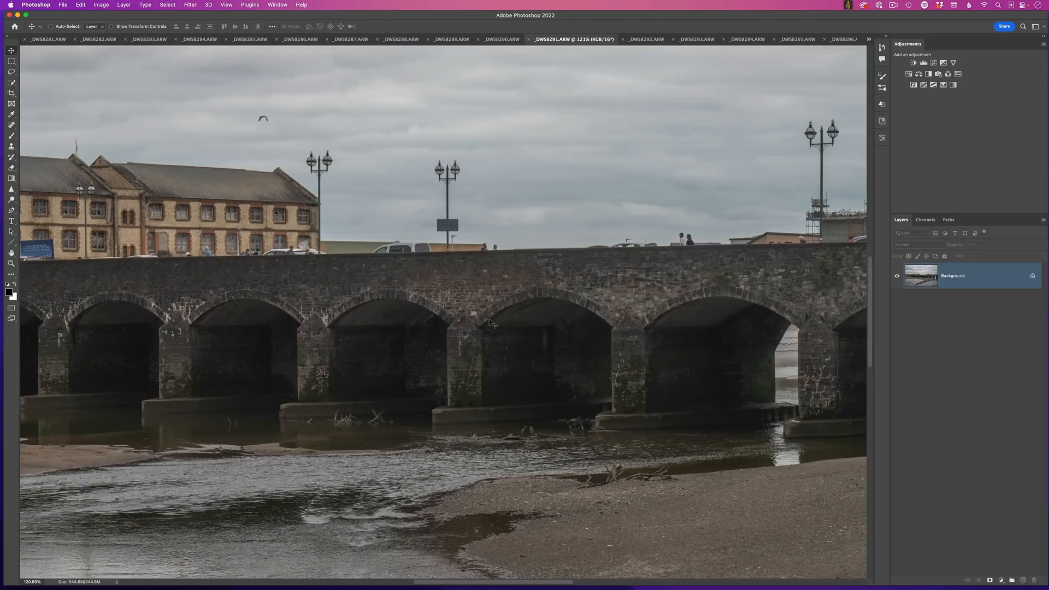
- Run Load Files into Stack with all open bridge files added, creating Untitled-1
{"action": "left_click", "coordinate": [63, 5]}
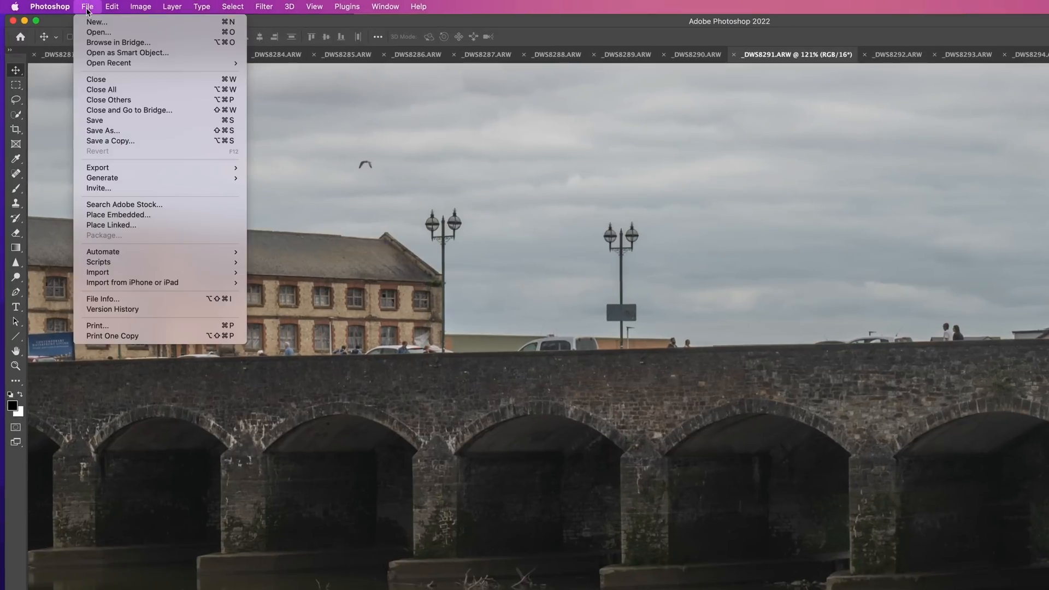
{"action": "mouse_move", "coordinate": [99, 262]}
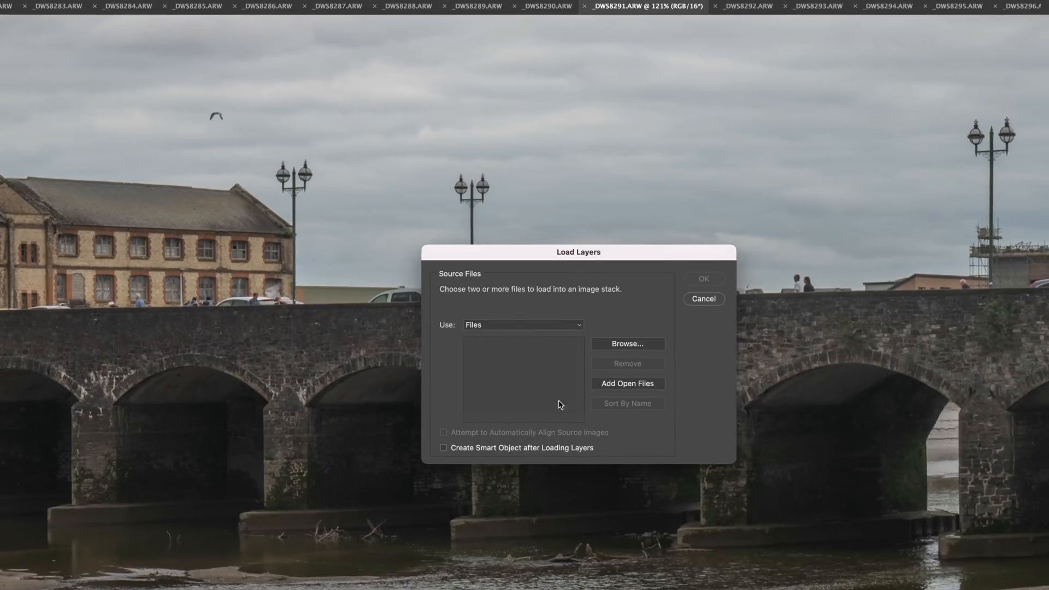
{"action": "mouse_move", "coordinate": [562, 348]}
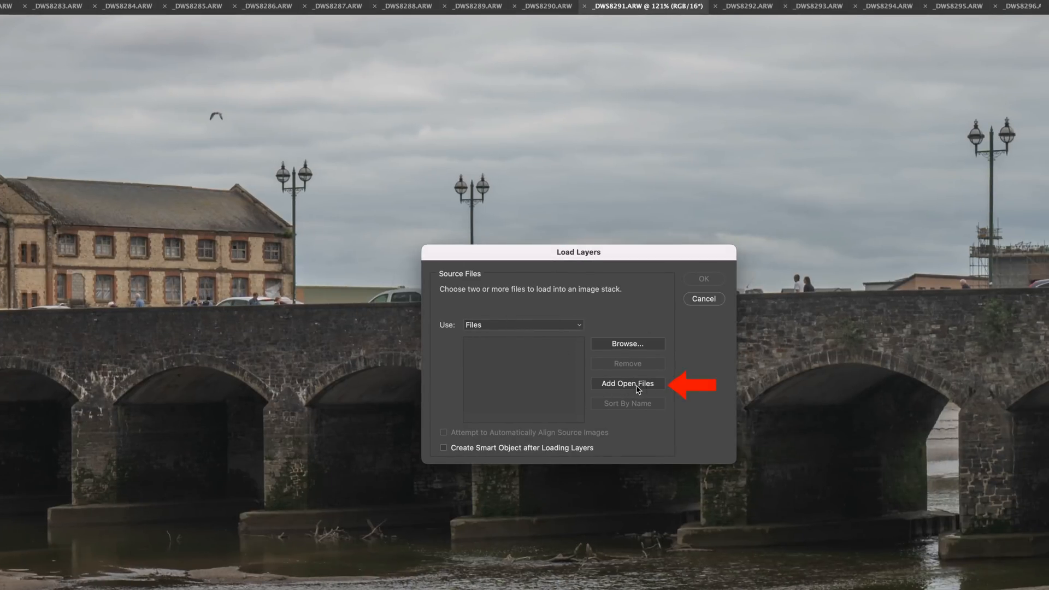
{"action": "left_click", "coordinate": [627, 383]}
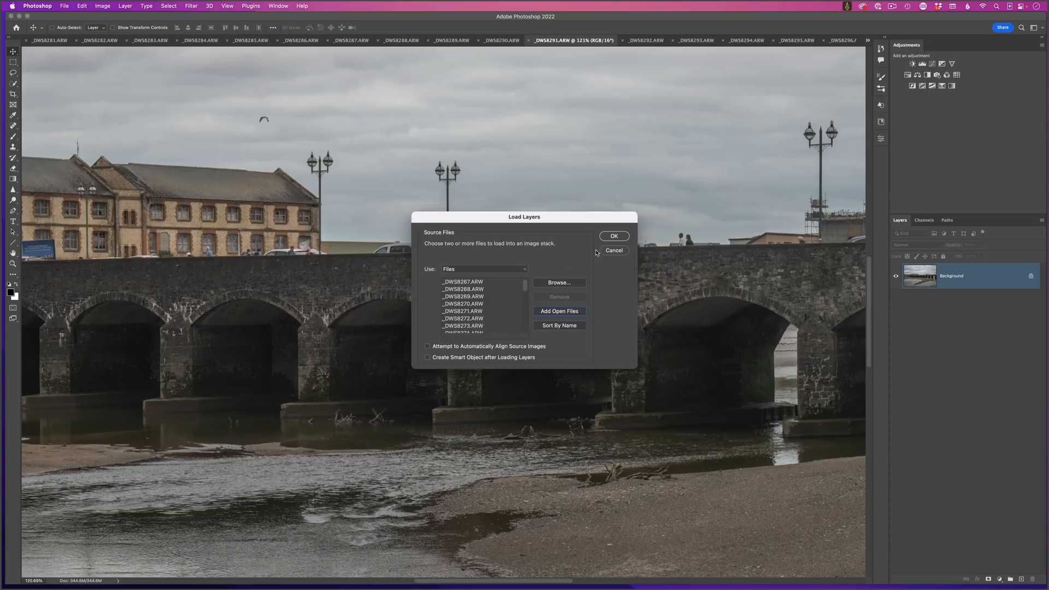
{"action": "left_click", "coordinate": [612, 235]}
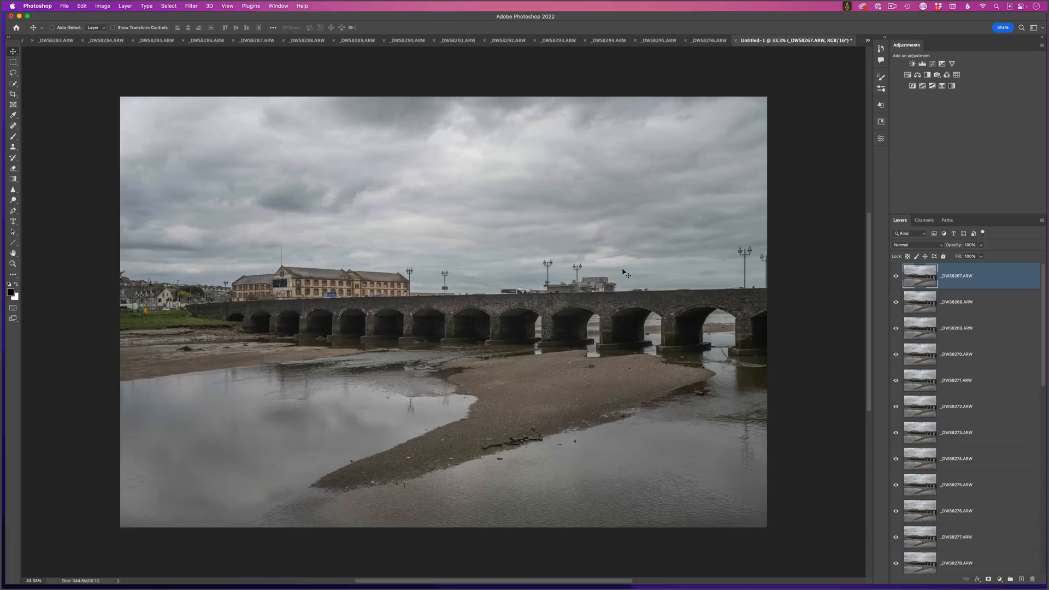
{"action": "mouse_move", "coordinate": [696, 319]}
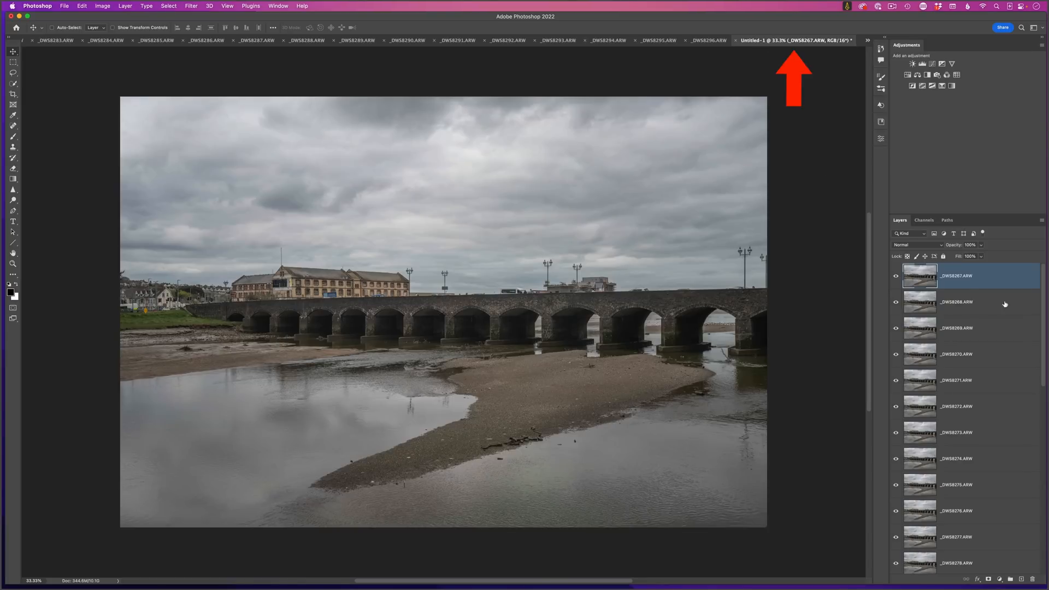
- Select every bridge layer in the Layers panel and convert them to one smart object
{"action": "scroll", "scroll_direction": "down", "scroll_amount": 3}
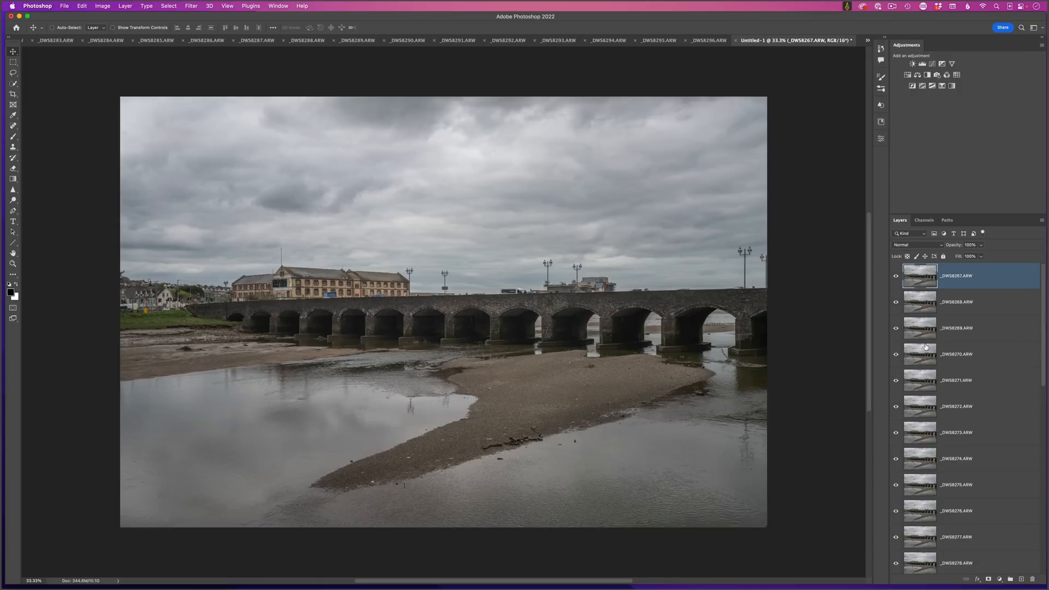
{"action": "mouse_move", "coordinate": [953, 276]}
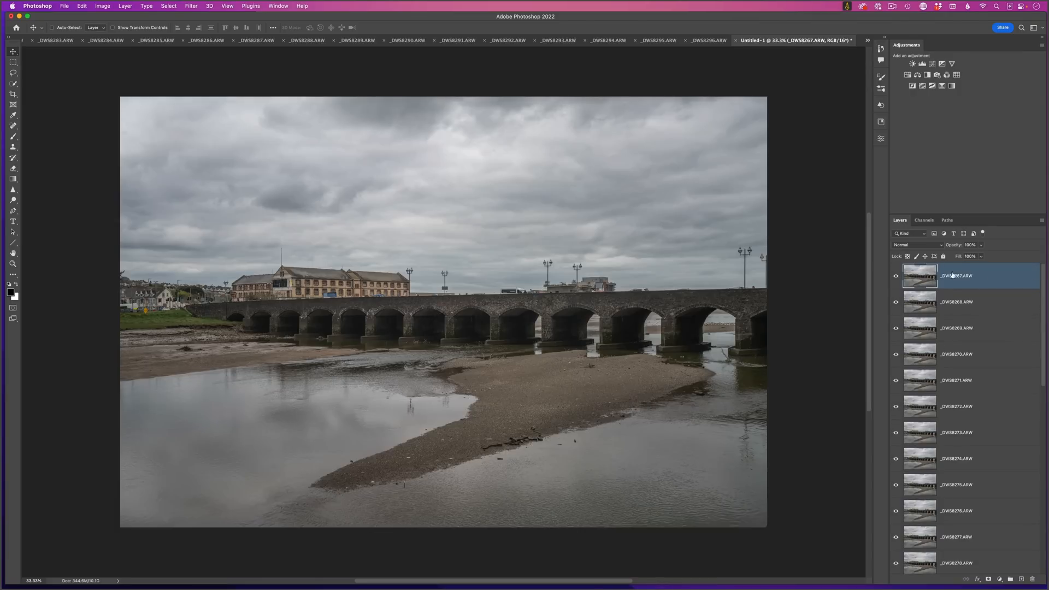
{"action": "scroll", "scroll_direction": "down", "scroll_amount": 3}
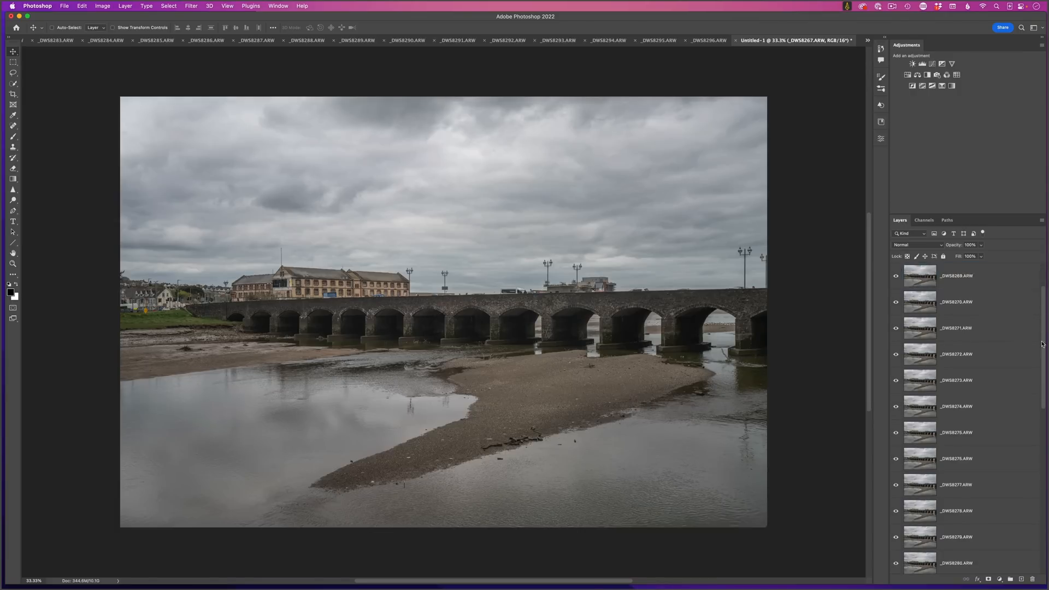
{"action": "scroll", "scroll_direction": "down", "scroll_amount": 3}
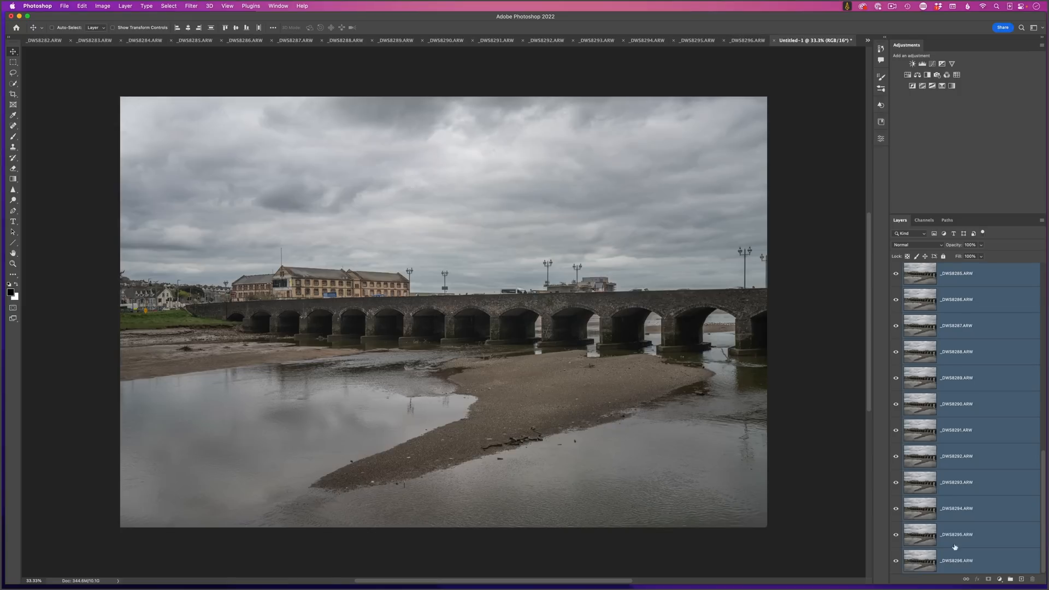
{"action": "mouse_move", "coordinate": [979, 542]}
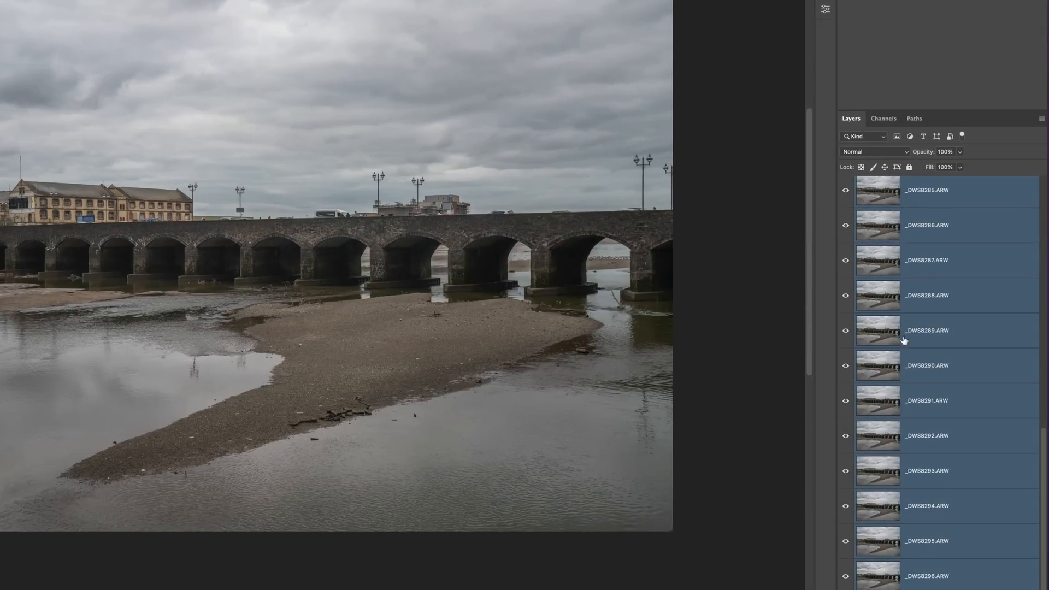
{"action": "mouse_move", "coordinate": [1029, 122]}
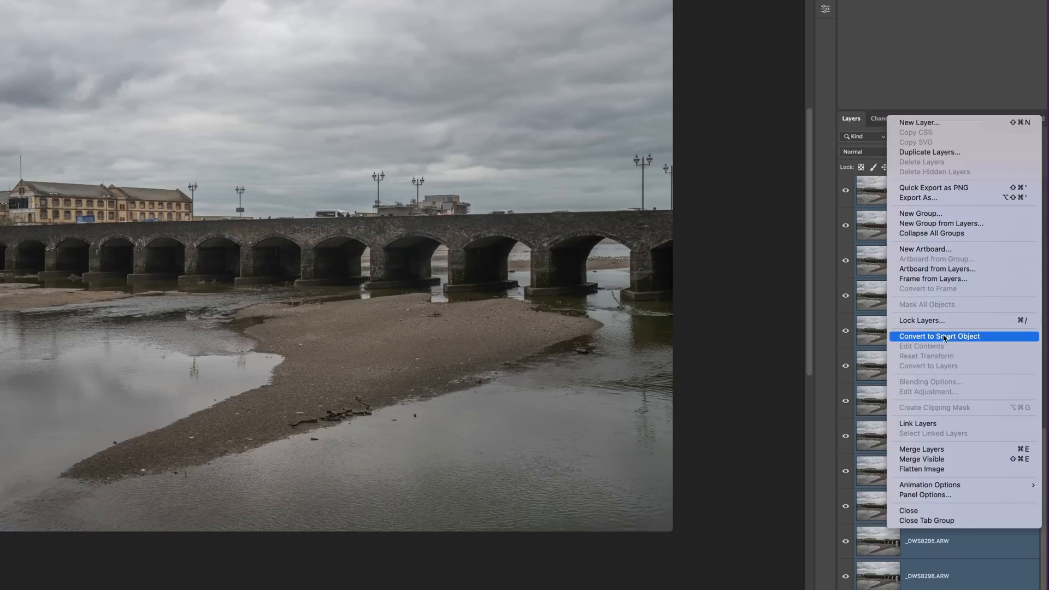
{"action": "left_click", "coordinate": [940, 336]}
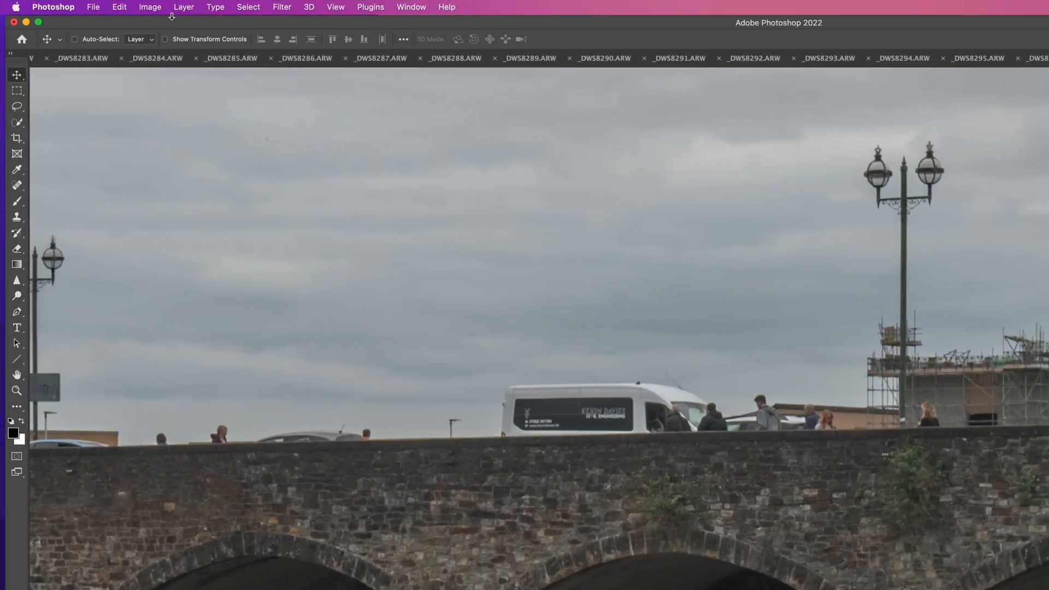
- Set the smart object's Stack Mode to Median to erase people and the van
{"action": "left_click", "coordinate": [183, 7]}
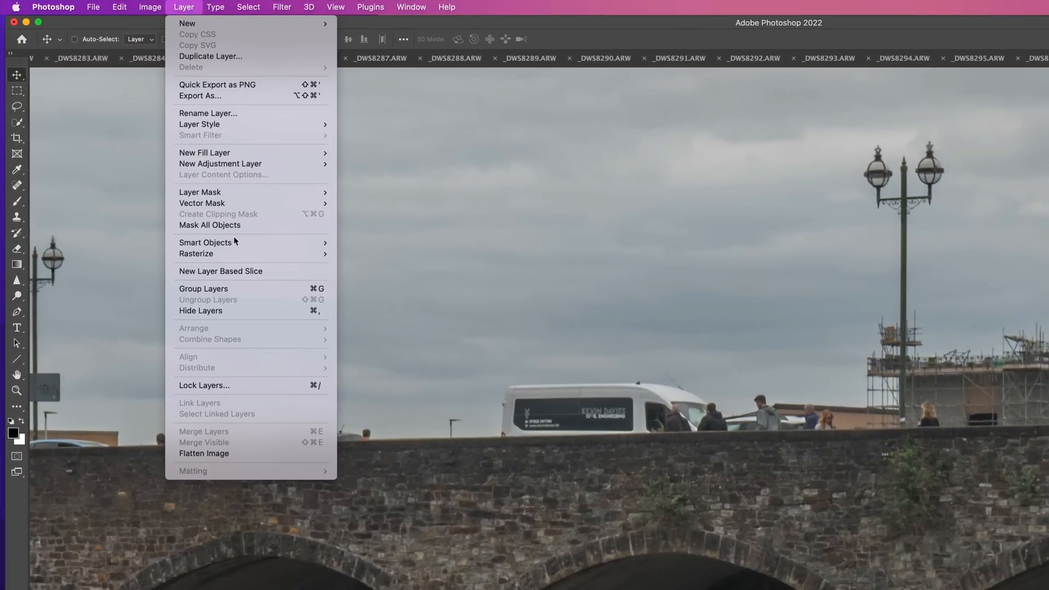
{"action": "mouse_move", "coordinate": [208, 242]}
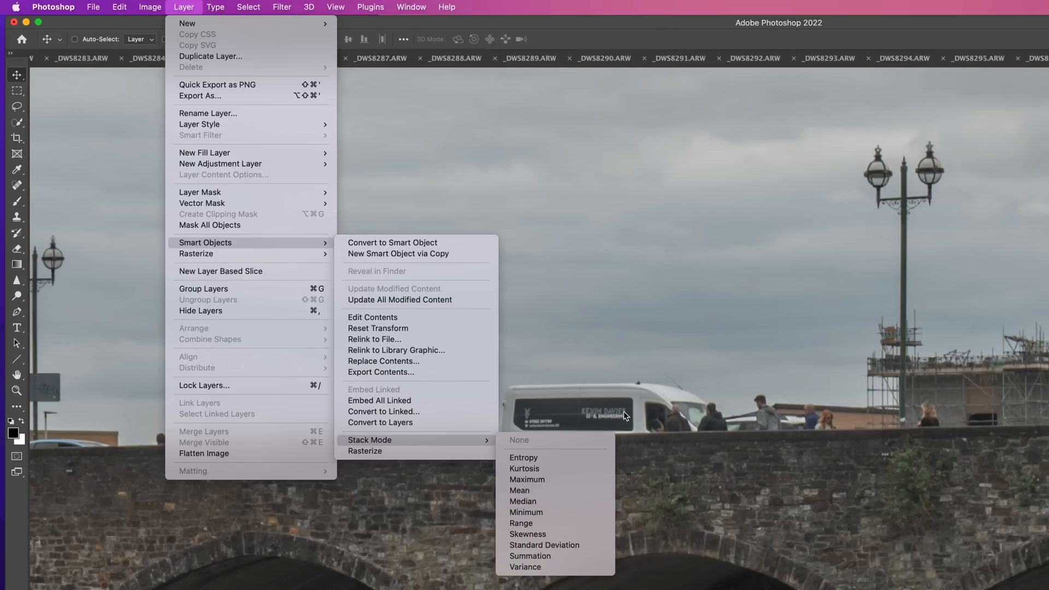
{"action": "mouse_move", "coordinate": [749, 414]}
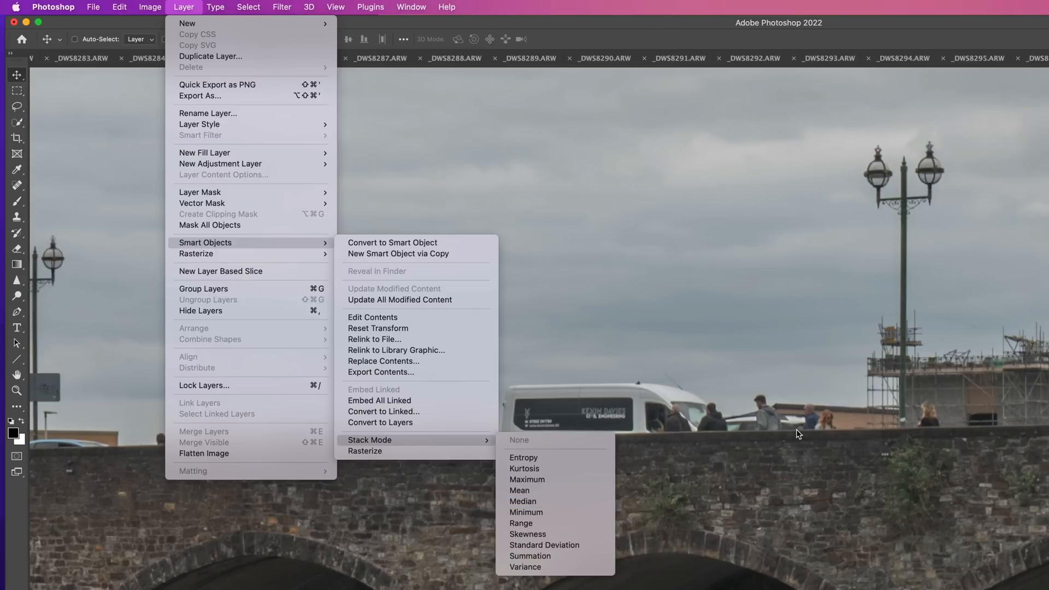
{"action": "mouse_move", "coordinate": [524, 501]}
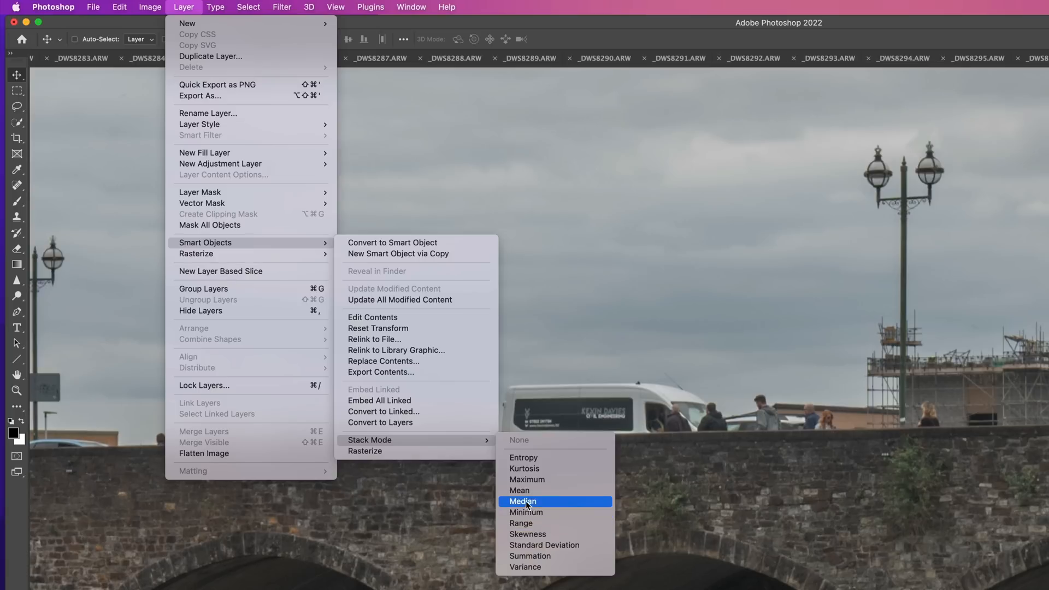
{"action": "left_click", "coordinate": [522, 501]}
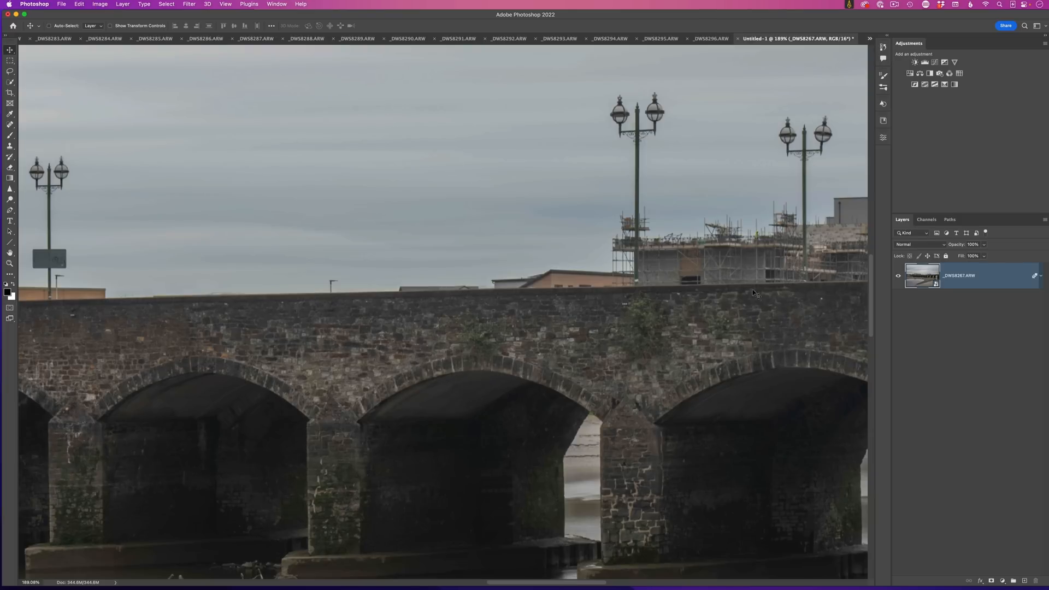
{"action": "mouse_move", "coordinate": [635, 309]}
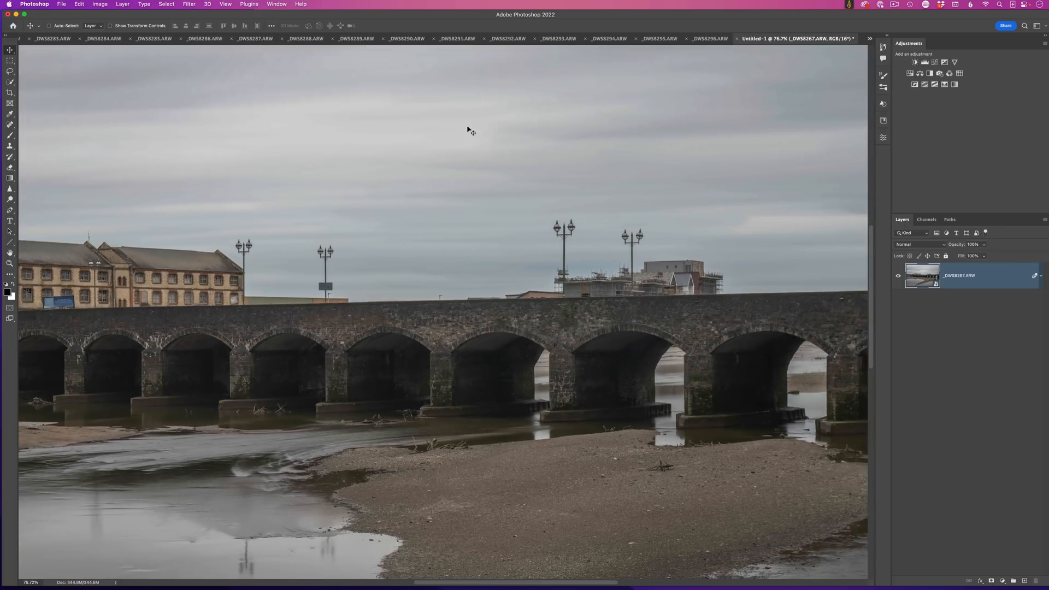
{"action": "mouse_move", "coordinate": [512, 218]}
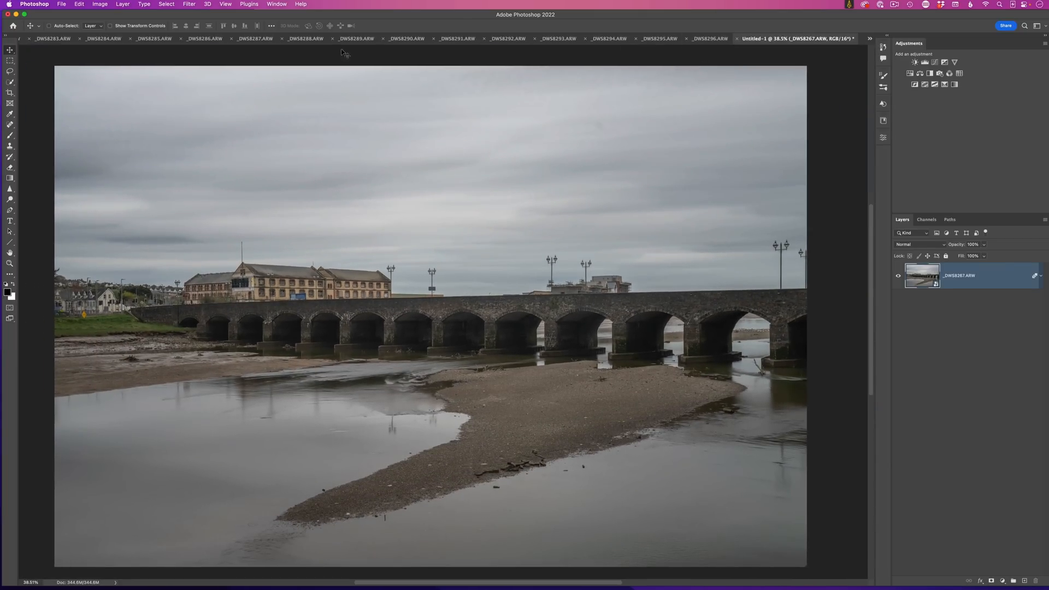
- Put an original frame as Layer 1 on top, add a layer mask, and set brush size
{"action": "left_click", "coordinate": [706, 38]}
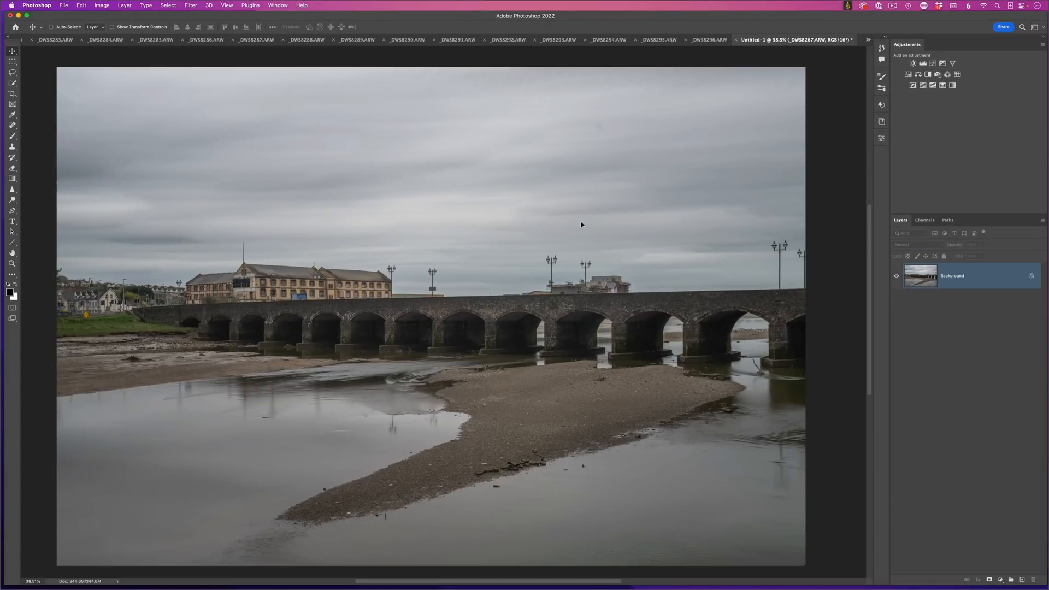
{"action": "mouse_move", "coordinate": [453, 302]}
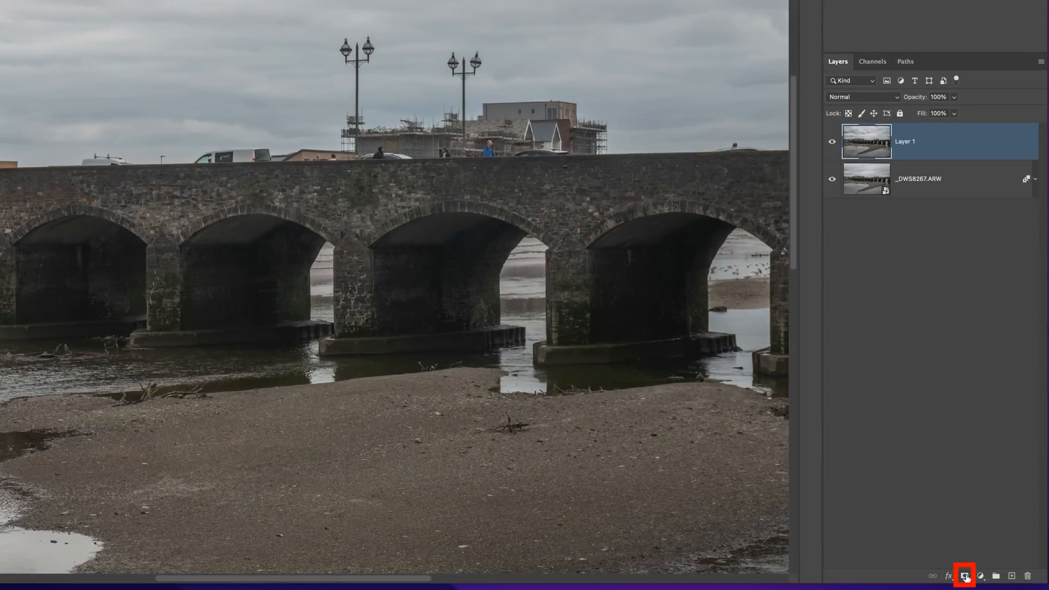
{"action": "left_click", "coordinate": [965, 576]}
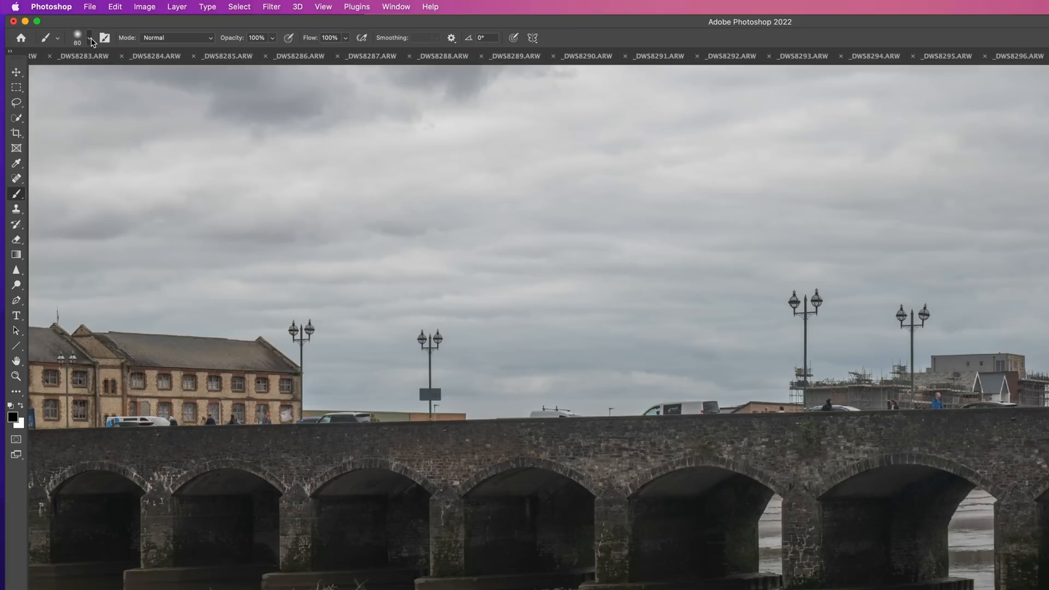
{"action": "left_click", "coordinate": [89, 37]}
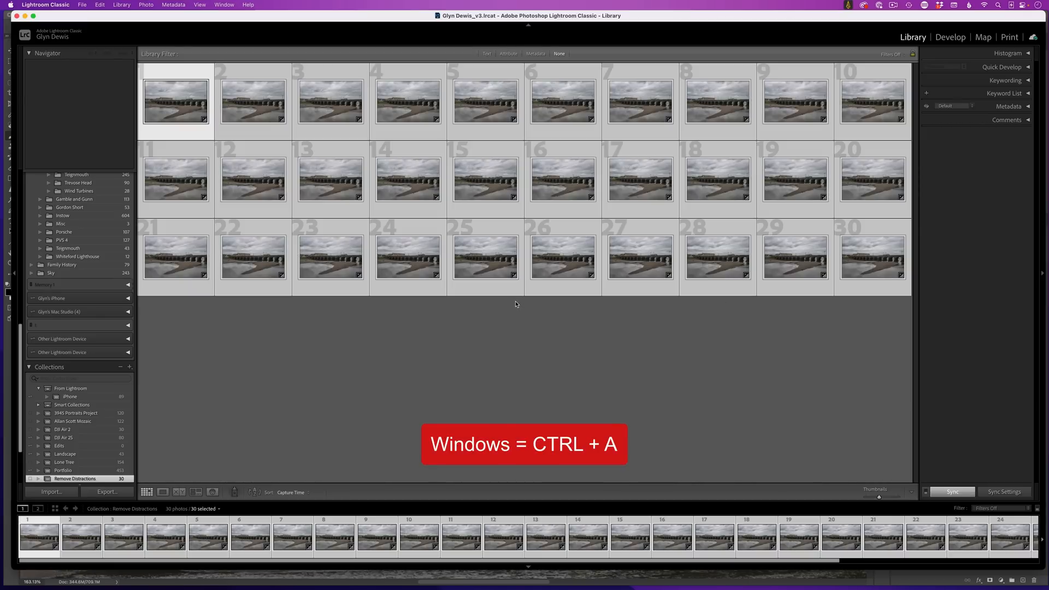
- Open Lightroom's Photo menu to find Edit In > Open as Smart Object in Photoshop
{"action": "left_click", "coordinate": [206, 6]}
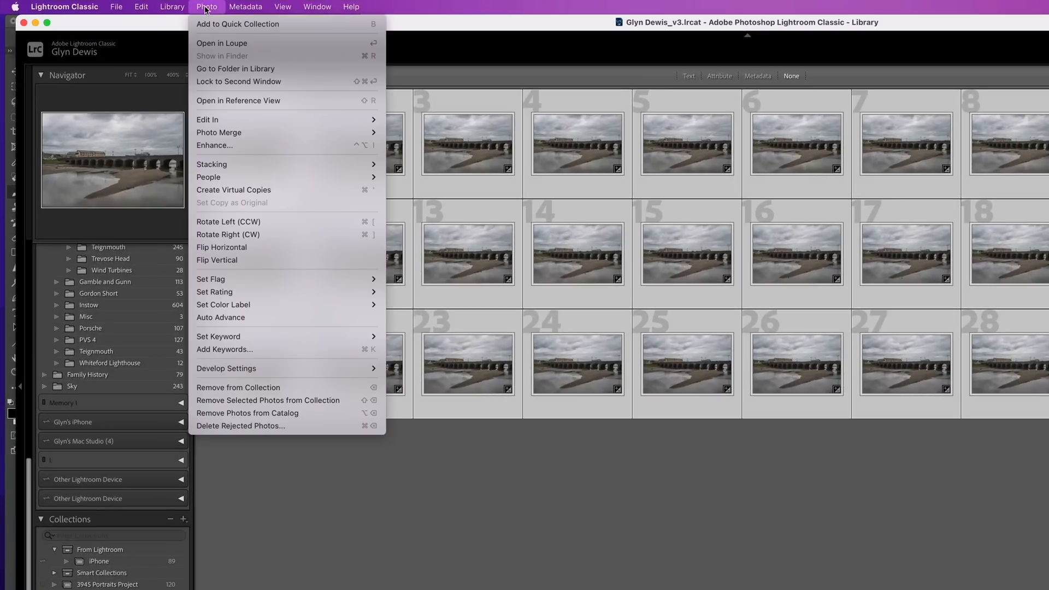
{"action": "mouse_move", "coordinate": [206, 119]}
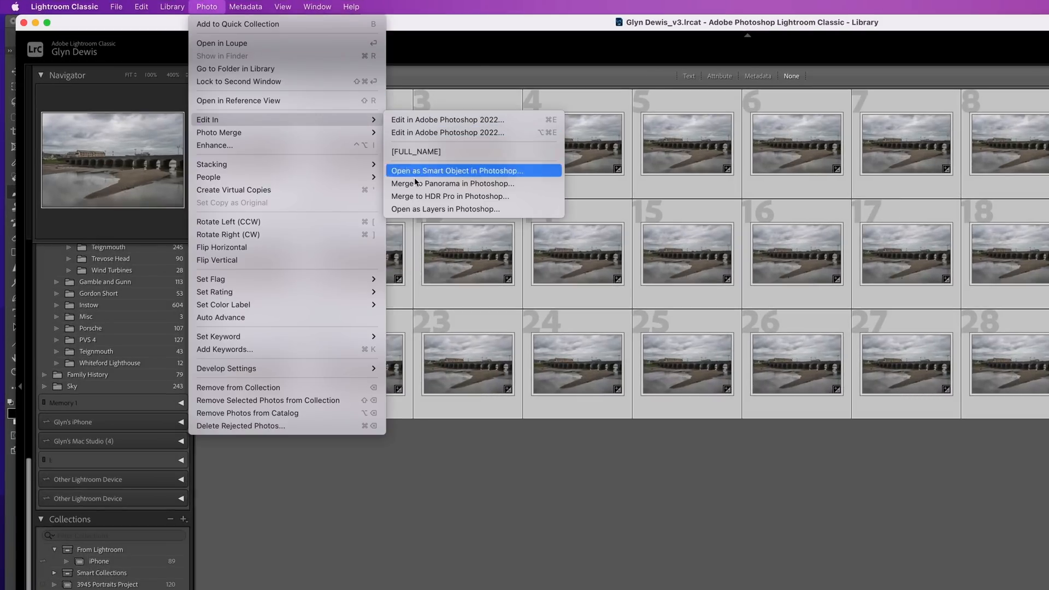
{"action": "mouse_move", "coordinate": [473, 209]}
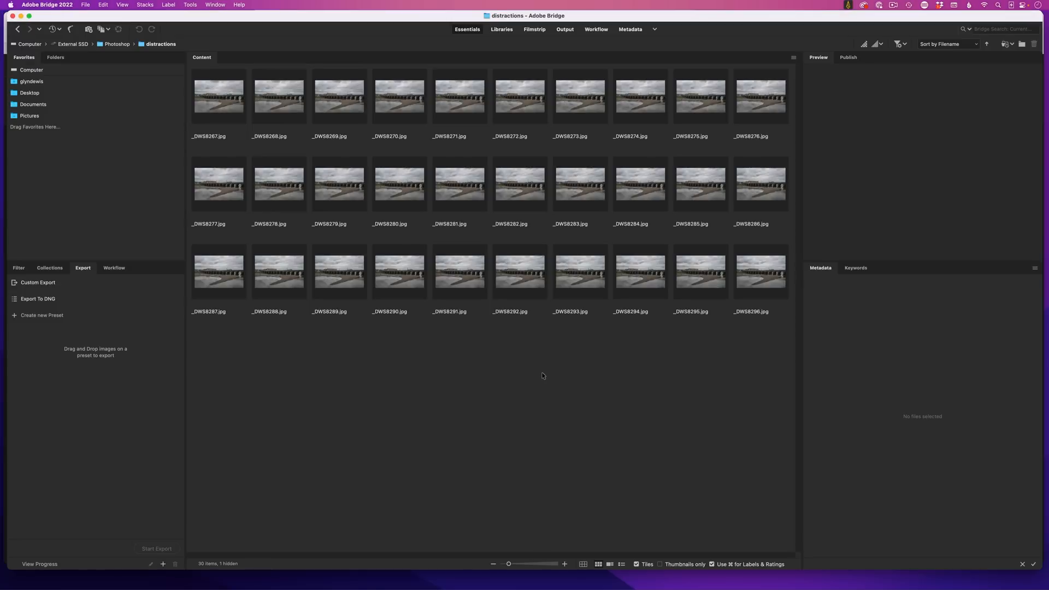
{"action": "mouse_move", "coordinate": [545, 376]}
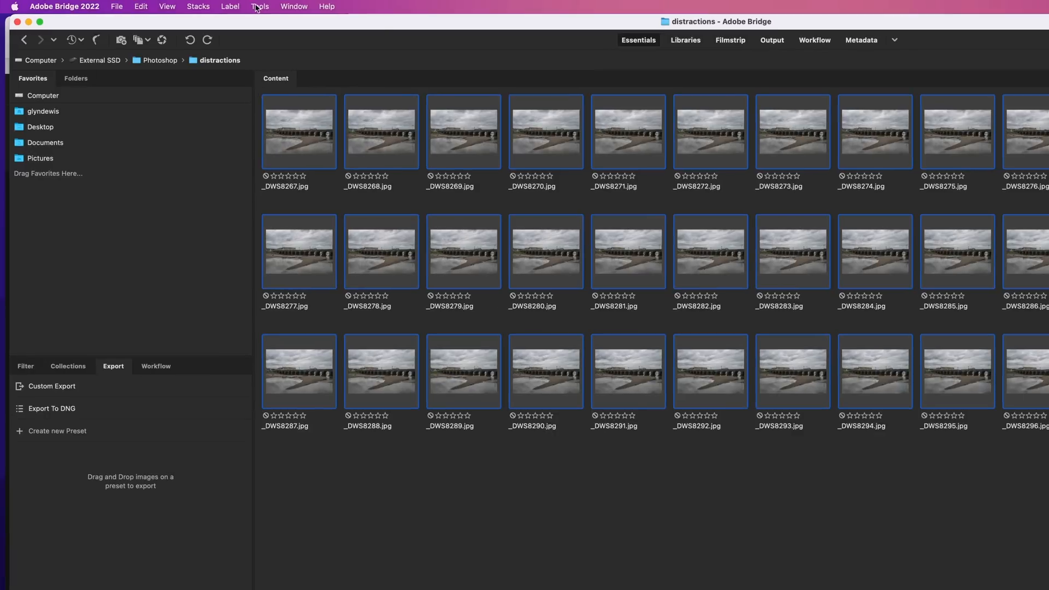
- Send the 30 selected JPEGs via Tools > Photoshop > Load Files into Photoshop Layers
{"action": "left_click", "coordinate": [260, 6]}
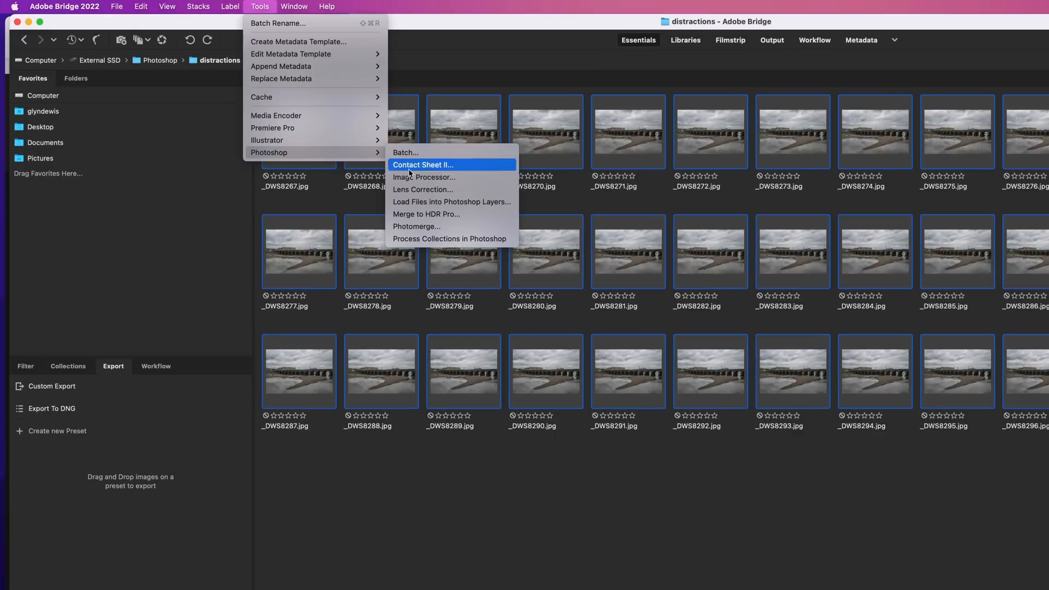
{"action": "mouse_move", "coordinate": [452, 202]}
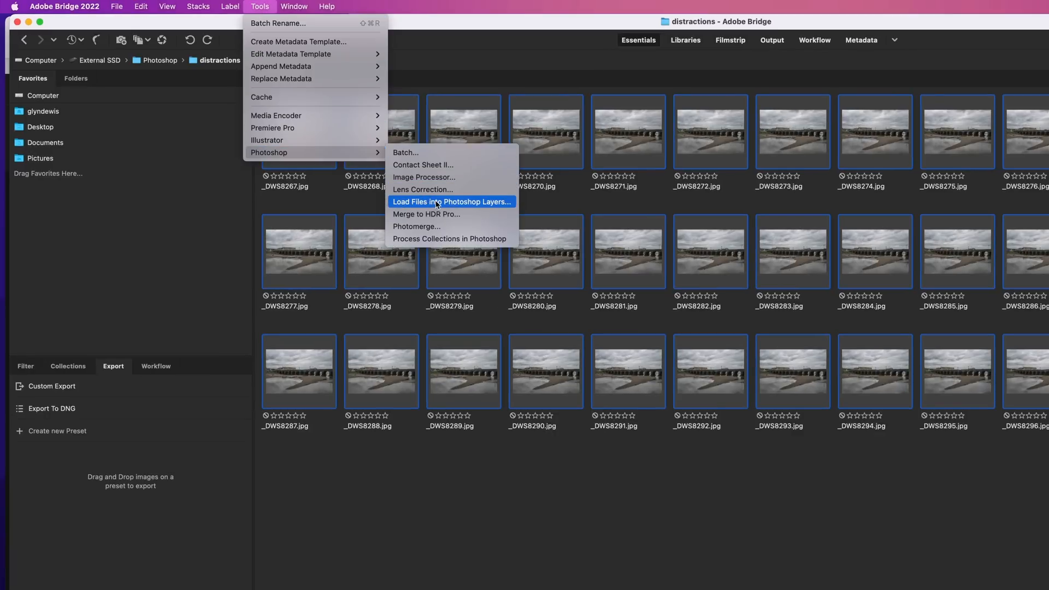
{"action": "left_click", "coordinate": [453, 202]}
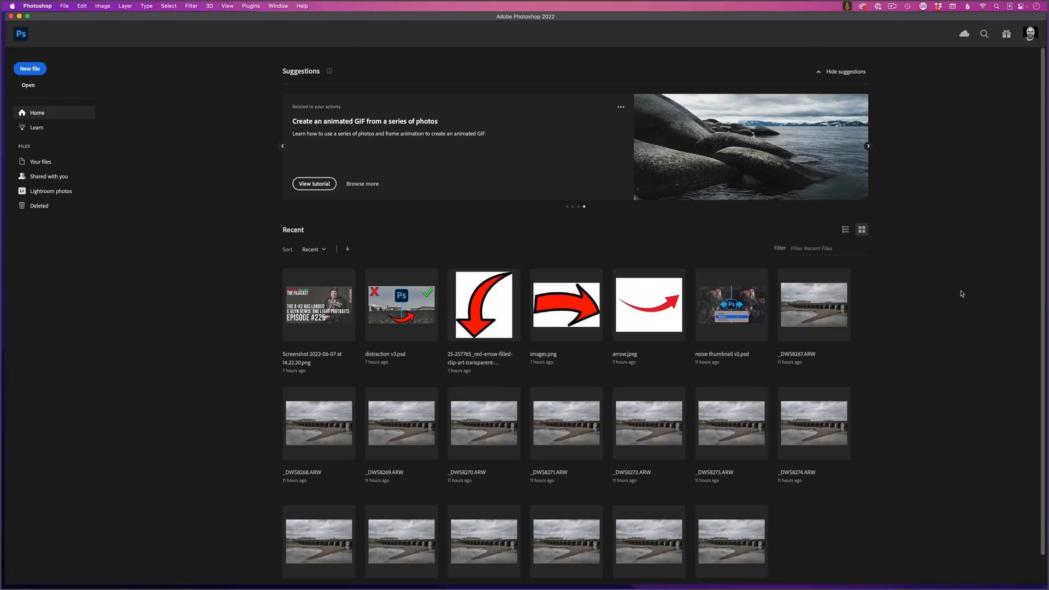
{"action": "mouse_move", "coordinate": [966, 299]}
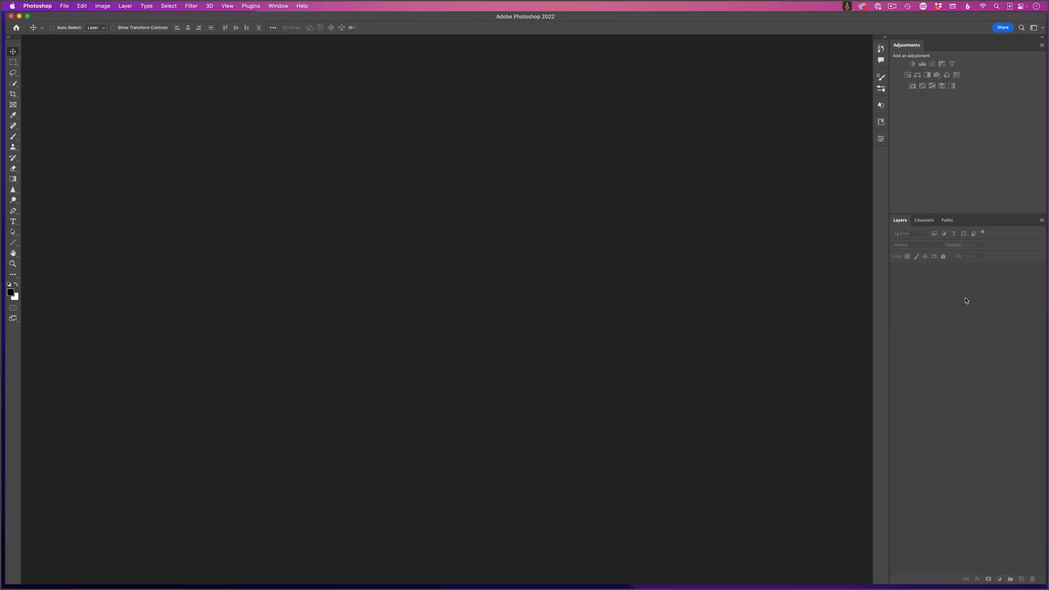
{"action": "mouse_move", "coordinate": [962, 283]}
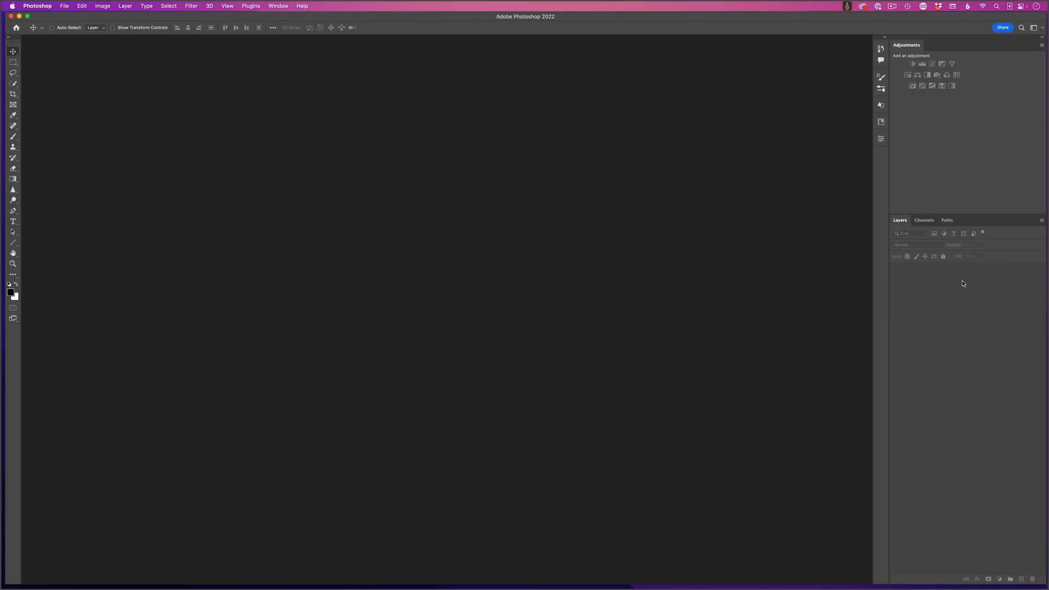
{"action": "left_click", "coordinate": [65, 5]}
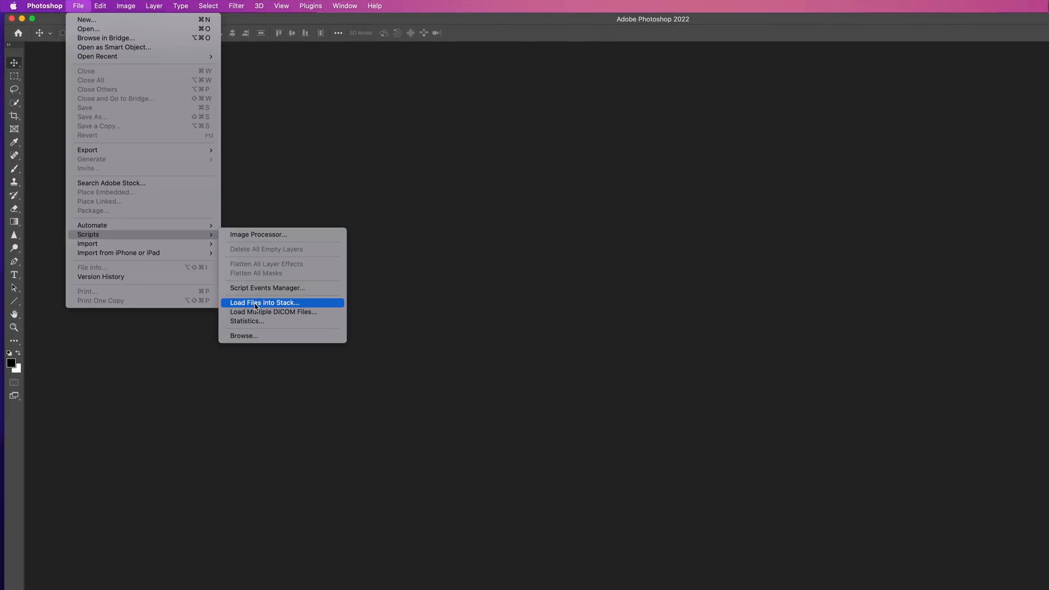
{"action": "left_click", "coordinate": [264, 303]}
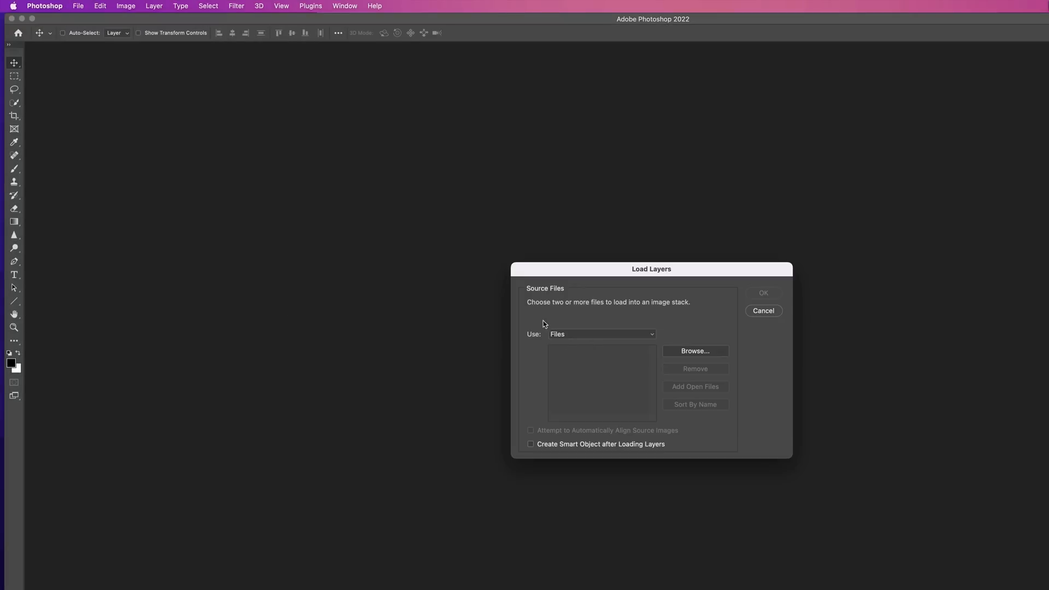
{"action": "left_click", "coordinate": [600, 334]}
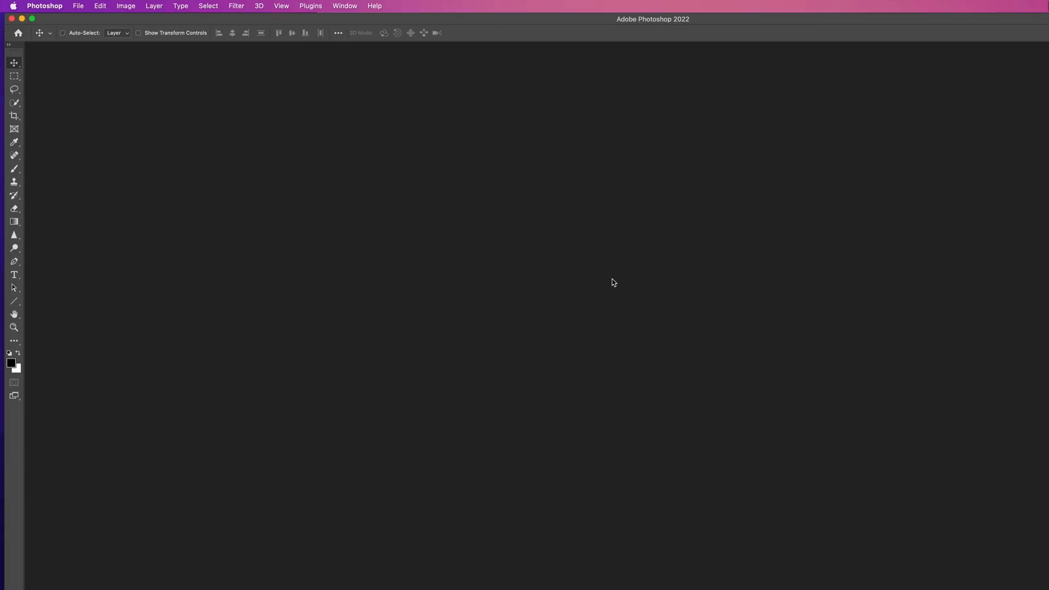
- Run Image Statistics with Median on the distractions folder, Auto-Align enabled
{"action": "left_click", "coordinate": [77, 5]}
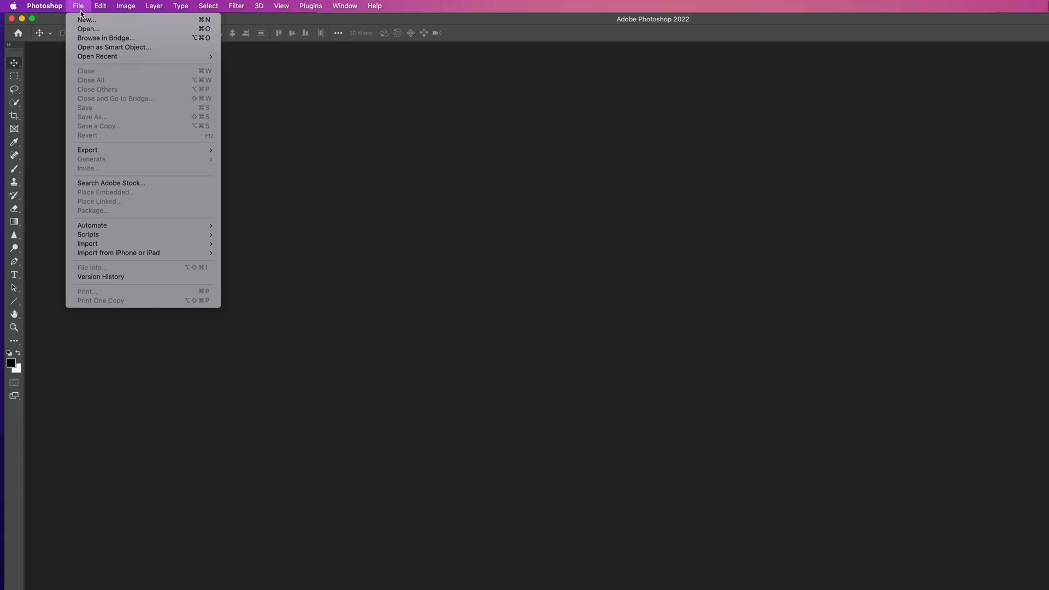
{"action": "mouse_move", "coordinate": [88, 234]}
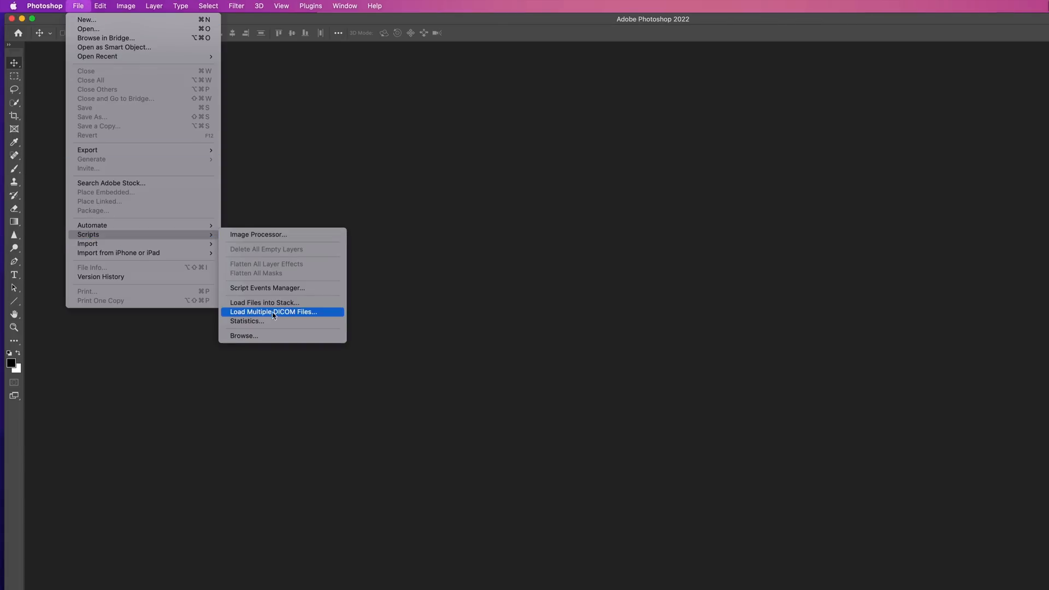
{"action": "left_click", "coordinate": [247, 322]}
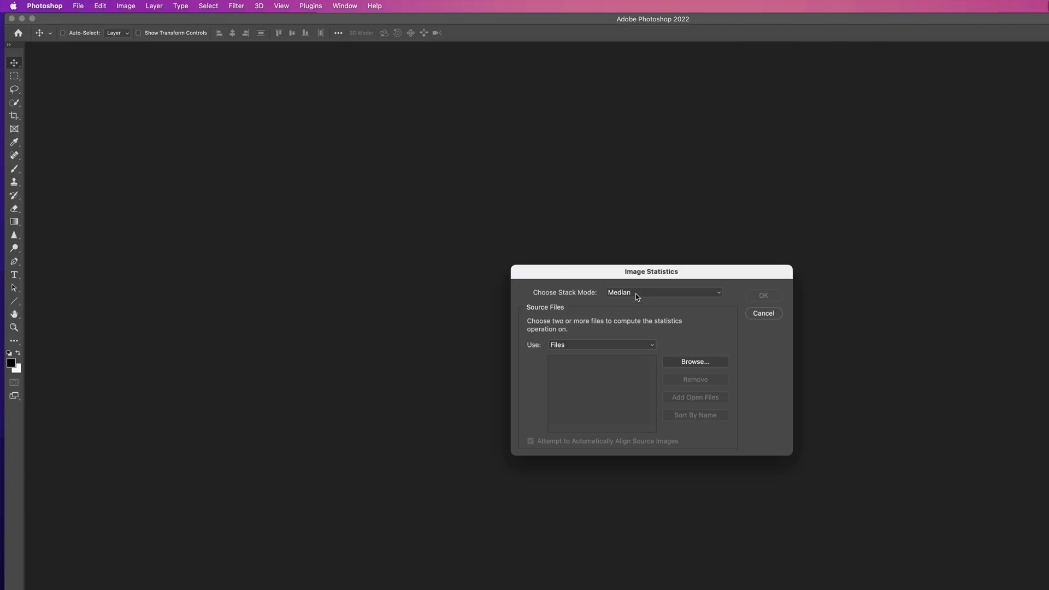
{"action": "mouse_move", "coordinate": [657, 299]}
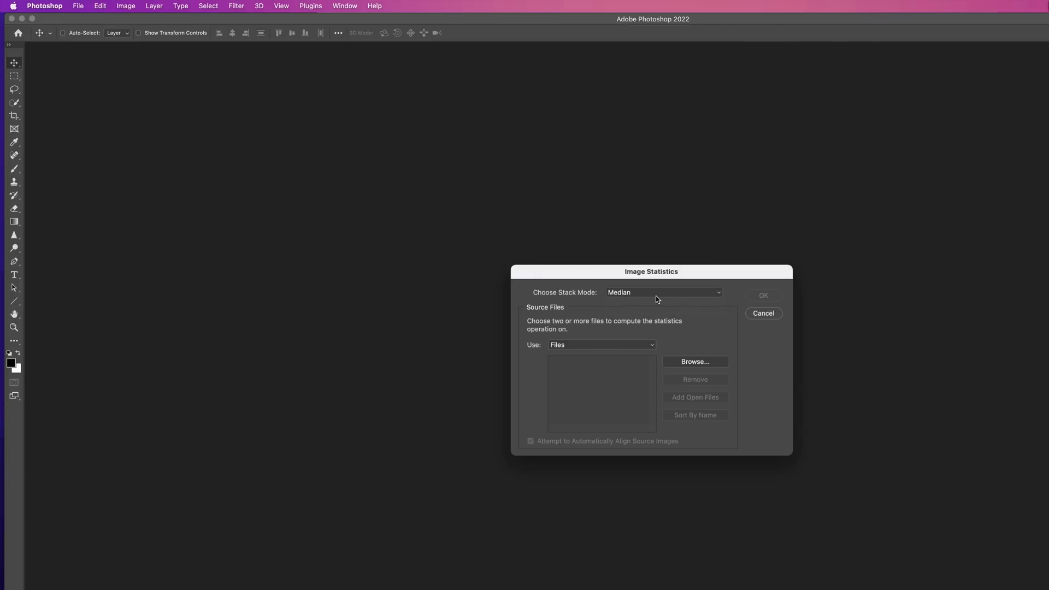
{"action": "left_click", "coordinate": [600, 345]}
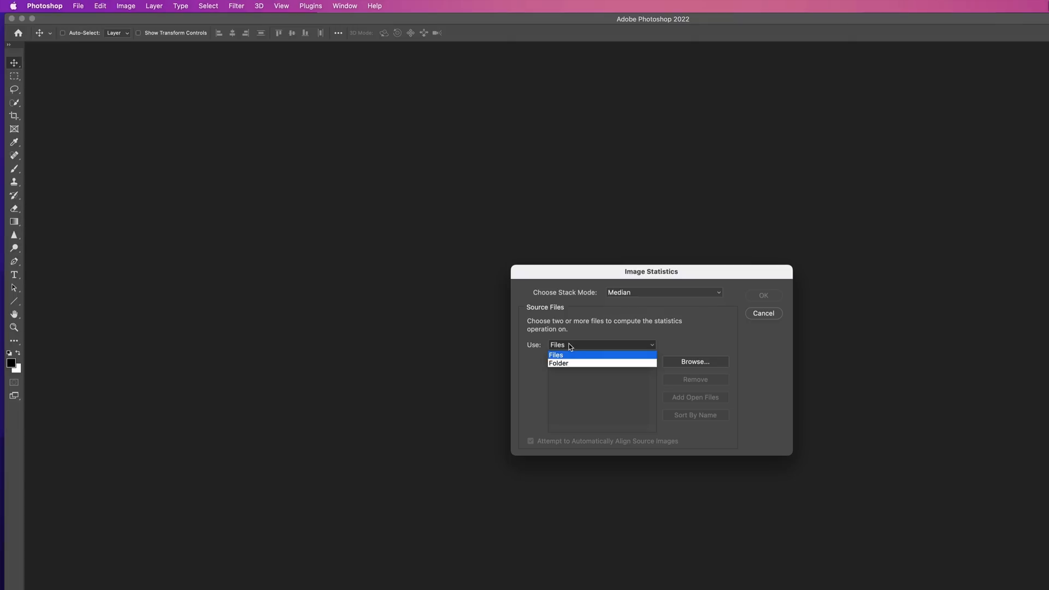
{"action": "left_click", "coordinate": [558, 363]}
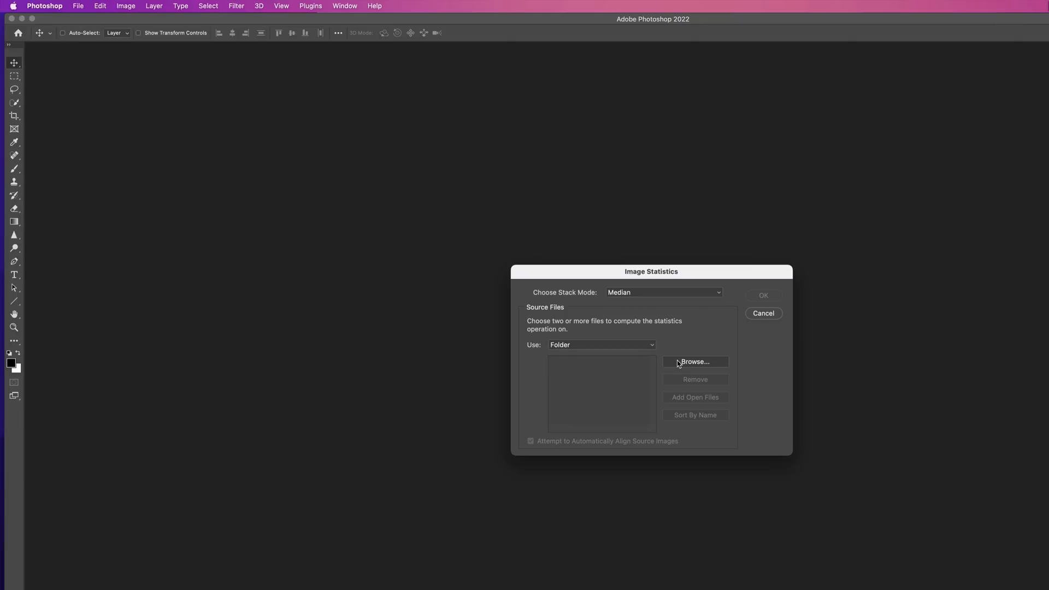
{"action": "left_click", "coordinate": [695, 361]}
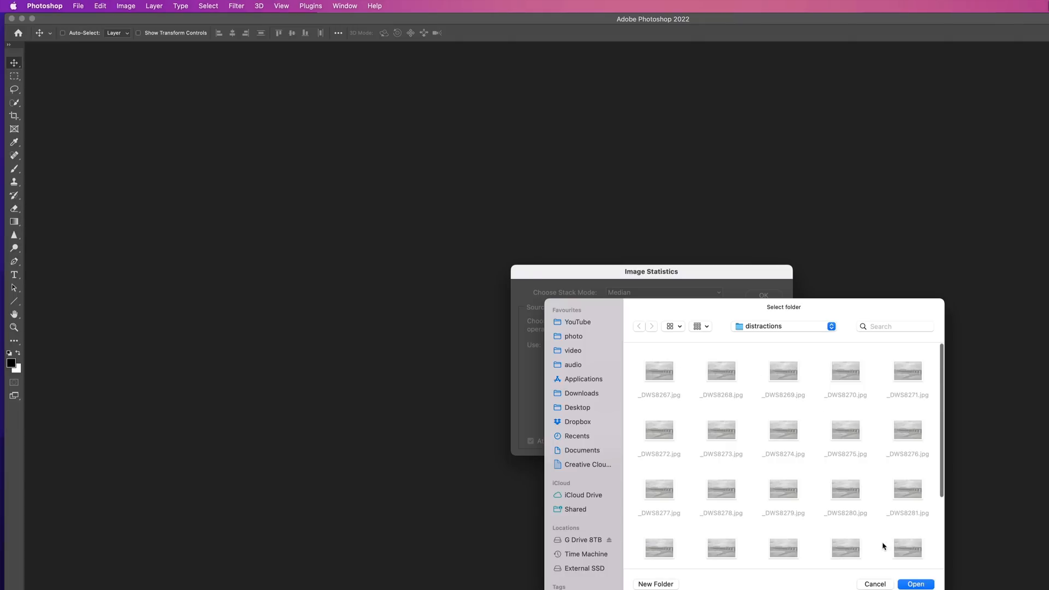
{"action": "left_click", "coordinate": [915, 584]}
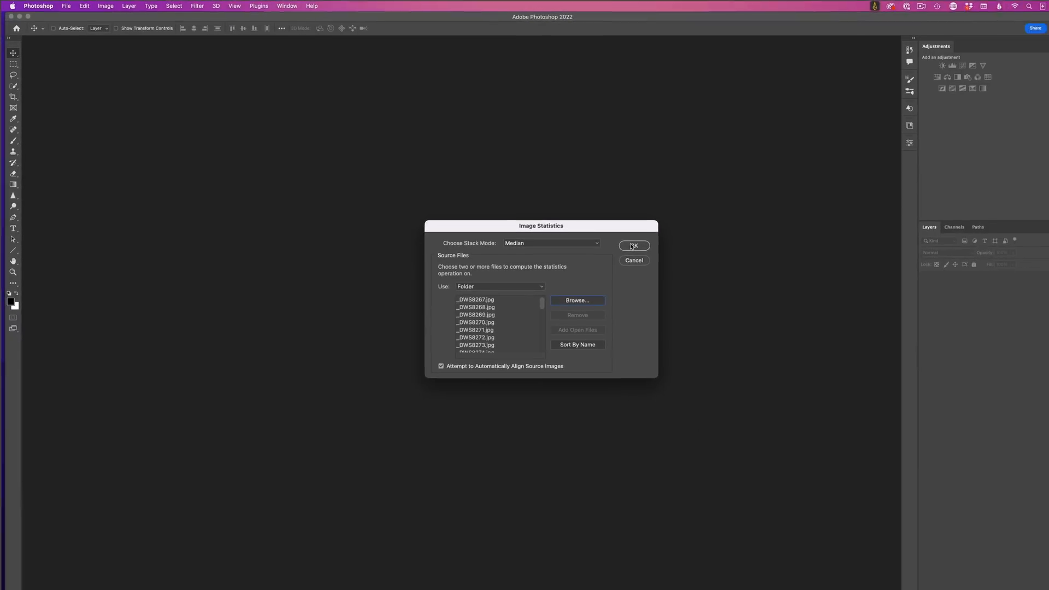
{"action": "left_click", "coordinate": [633, 246]}
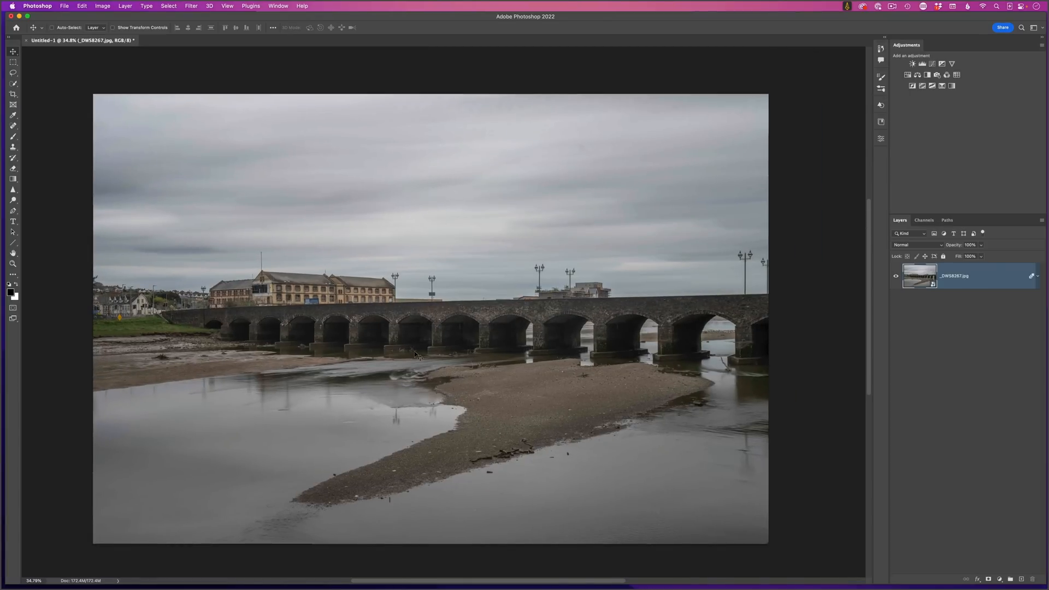
{"action": "mouse_move", "coordinate": [560, 355]}
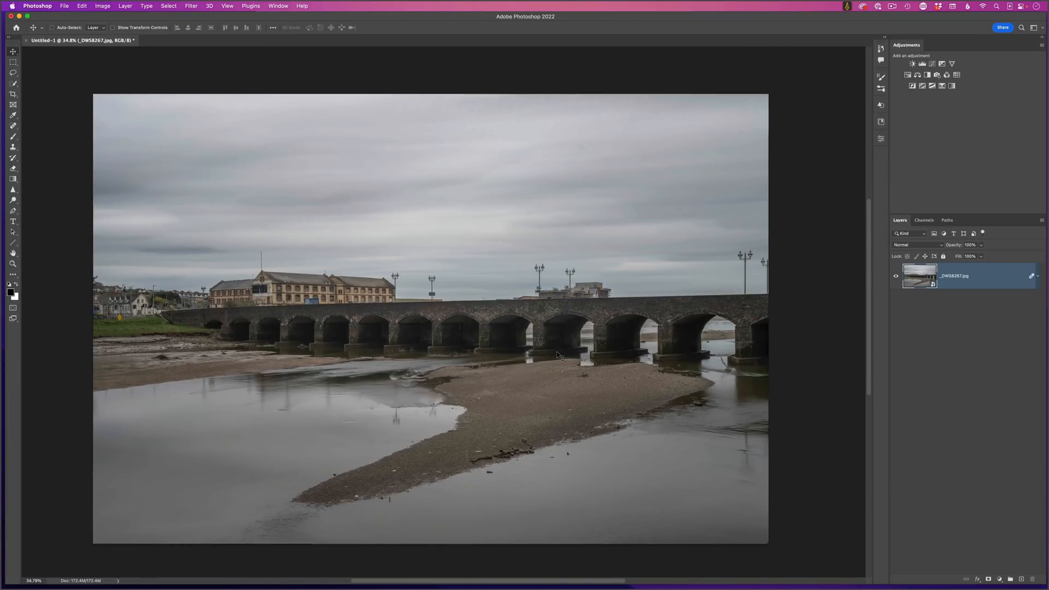
- Place _DWS8267.jpg as an embedded layer above the median stack and commit it
{"action": "left_click", "coordinate": [63, 6]}
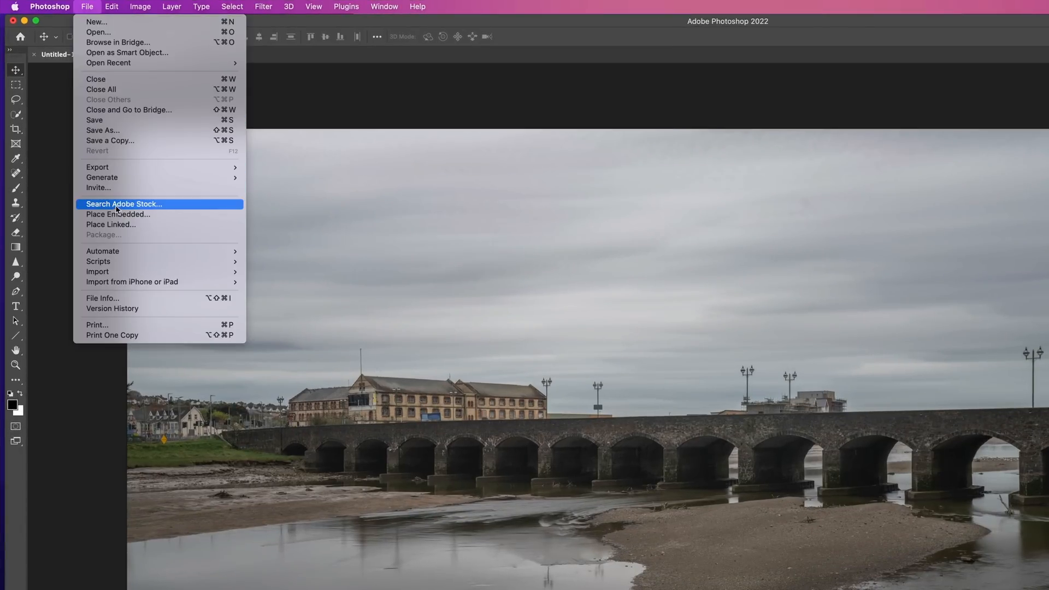
{"action": "left_click", "coordinate": [118, 214]}
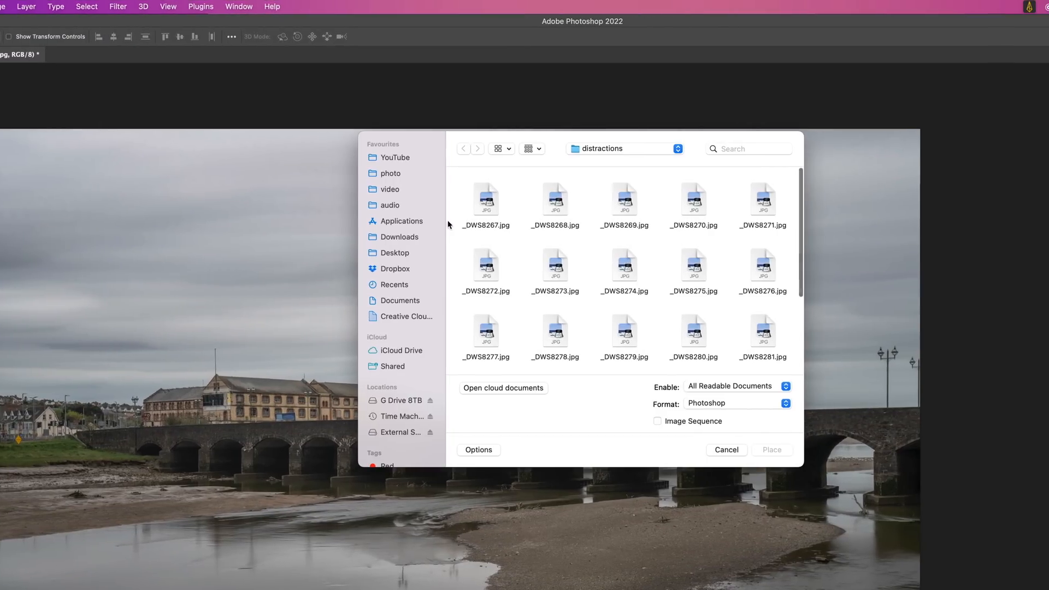
{"action": "left_click", "coordinate": [486, 201]}
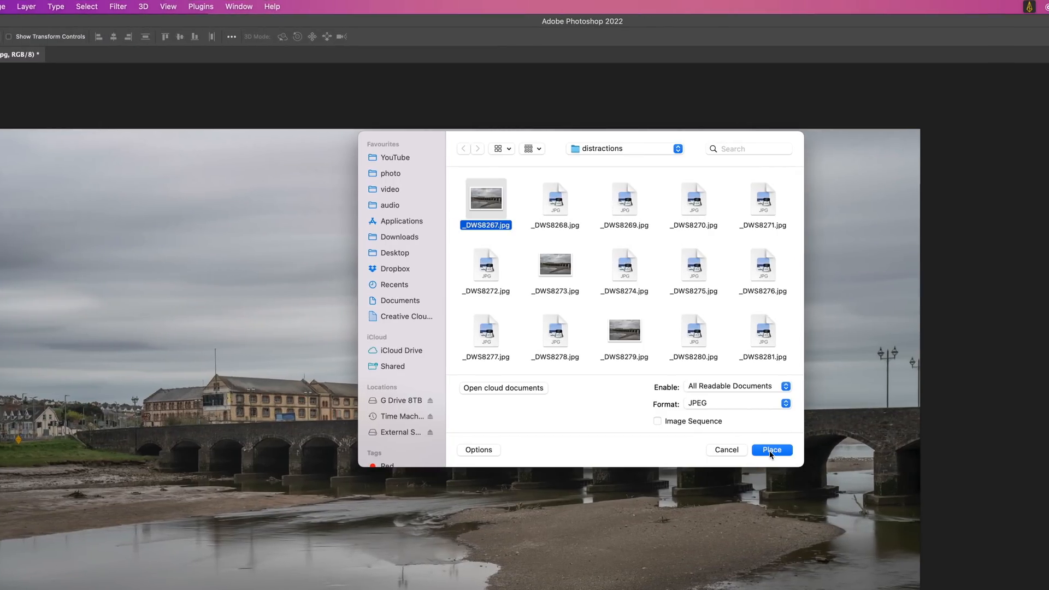
{"action": "left_click", "coordinate": [771, 449]}
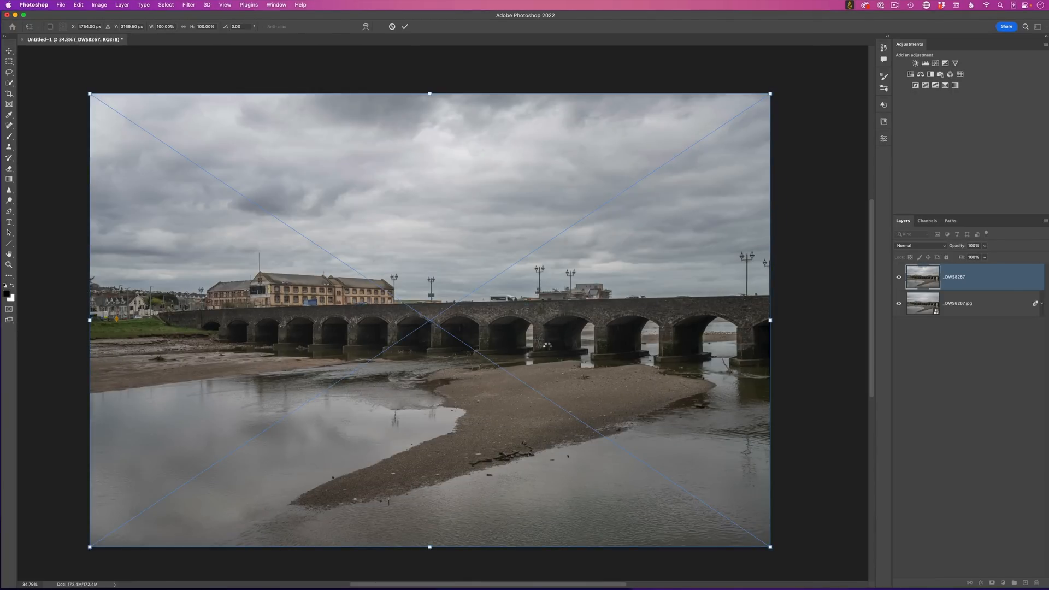
{"action": "left_click", "coordinate": [405, 26]}
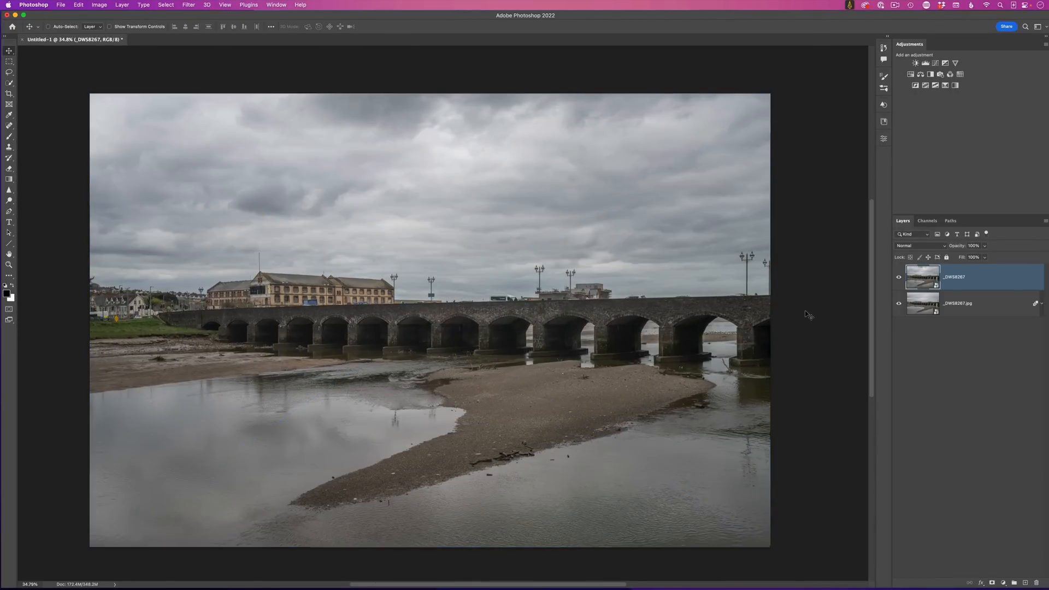
{"action": "mouse_move", "coordinate": [809, 312]}
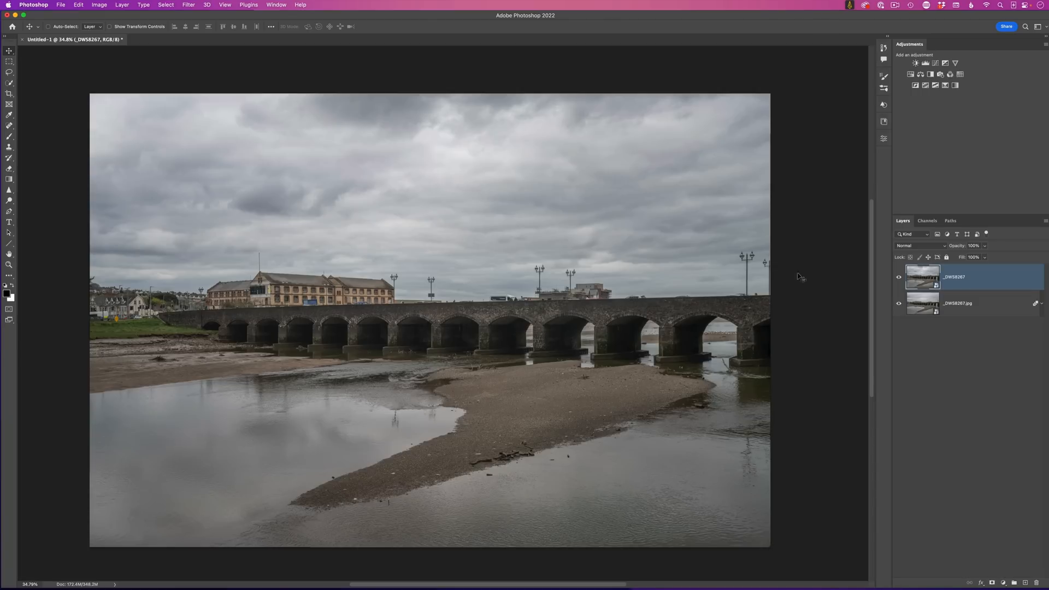
{"action": "mouse_move", "coordinate": [851, 340]}
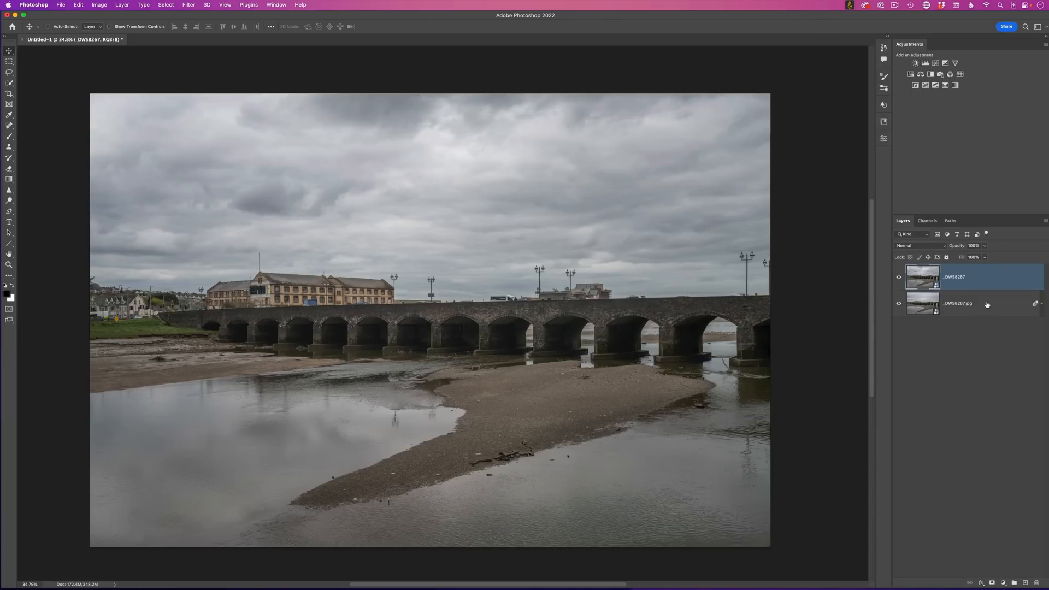
- Rasterize both smart-object layers into pixel layers
{"action": "left_click", "coordinate": [106, 6]}
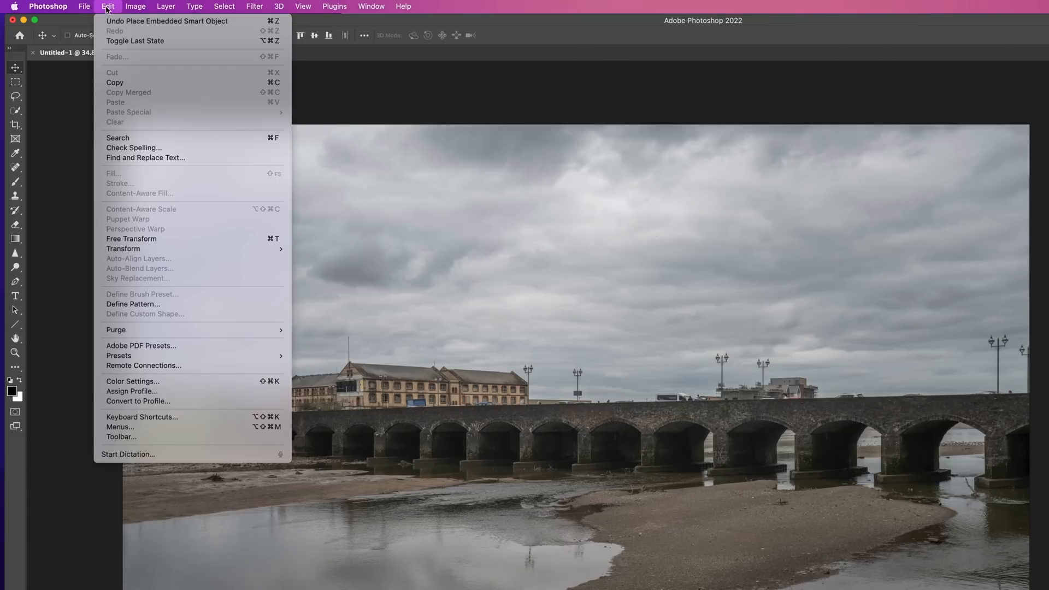
{"action": "mouse_move", "coordinate": [124, 274]}
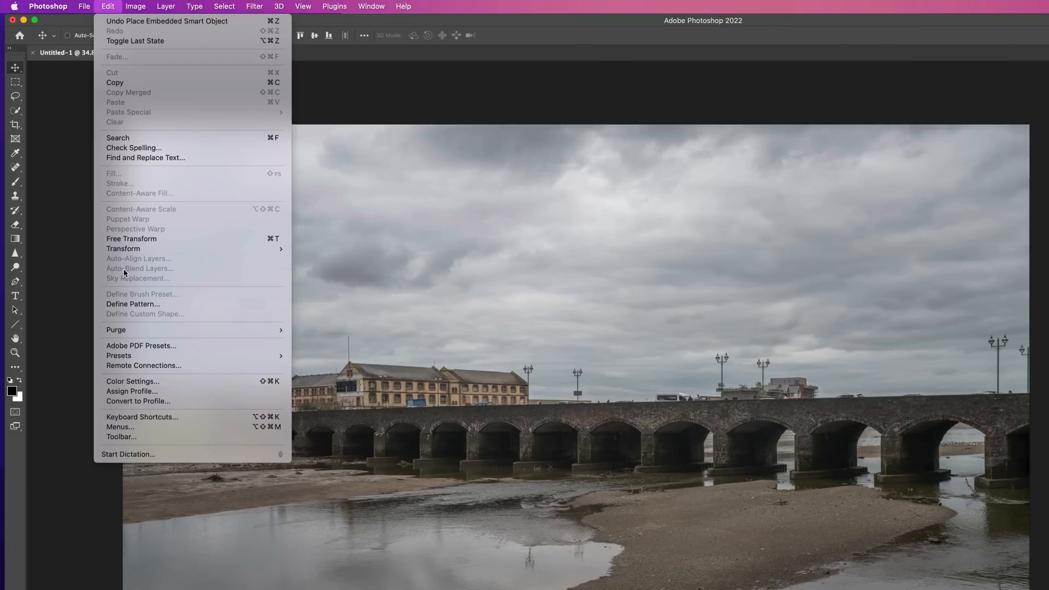
{"action": "mouse_move", "coordinate": [158, 260]}
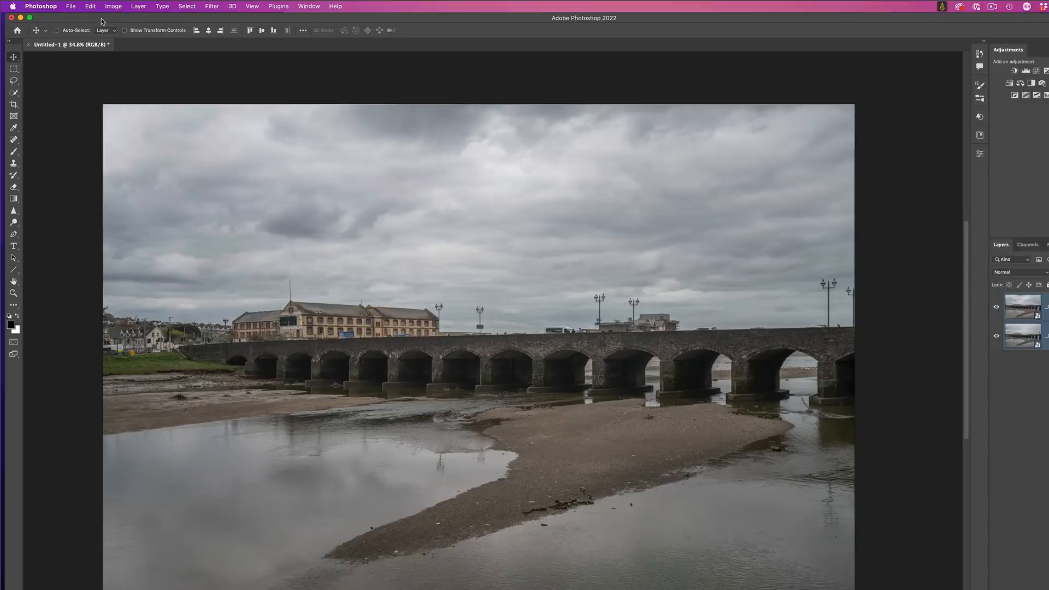
{"action": "left_click", "coordinate": [137, 6]}
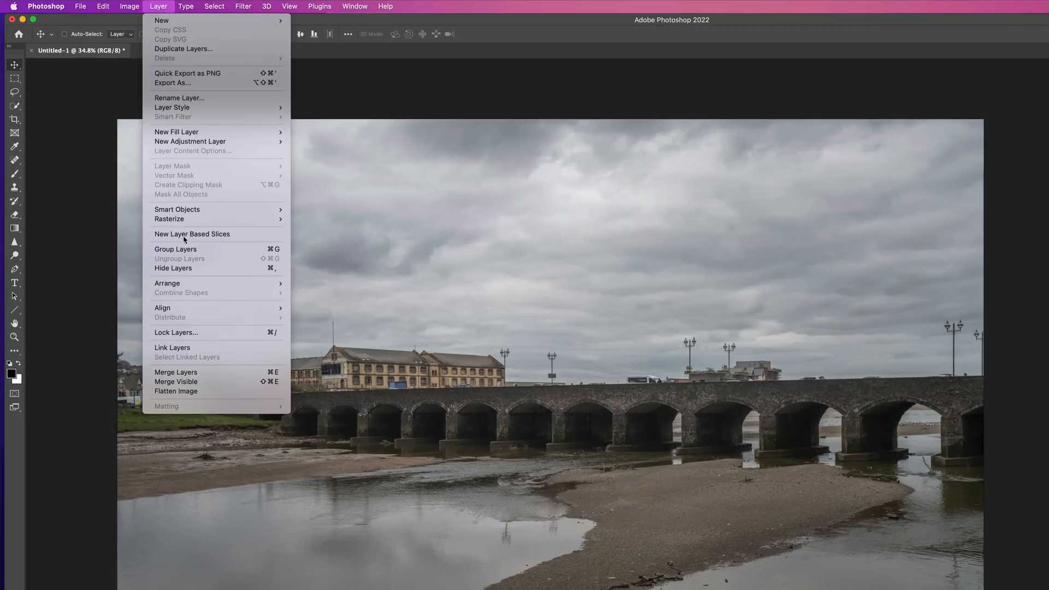
{"action": "mouse_move", "coordinate": [170, 219]}
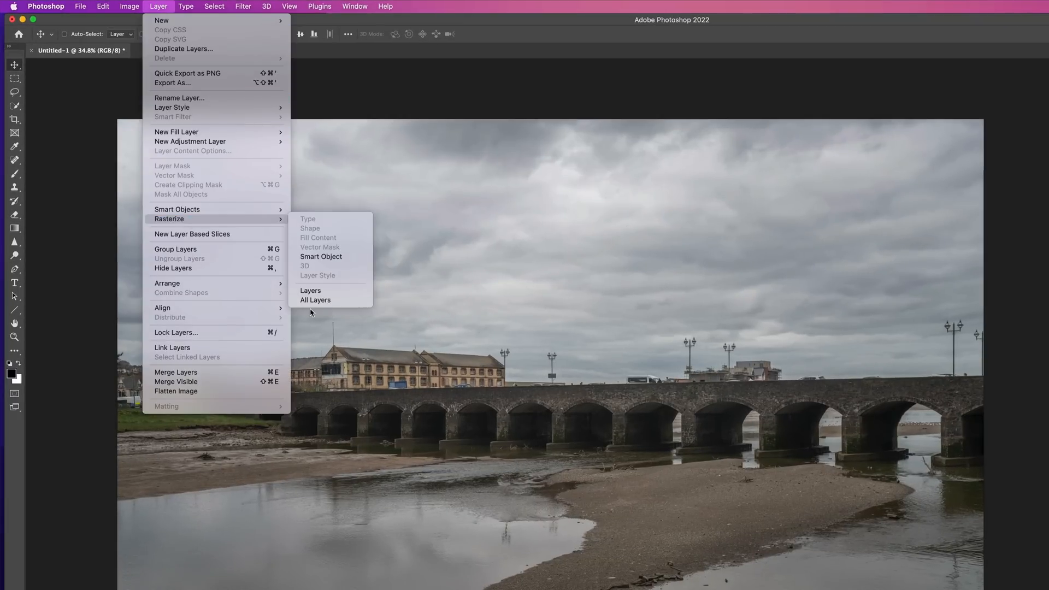
{"action": "left_click", "coordinate": [315, 300]}
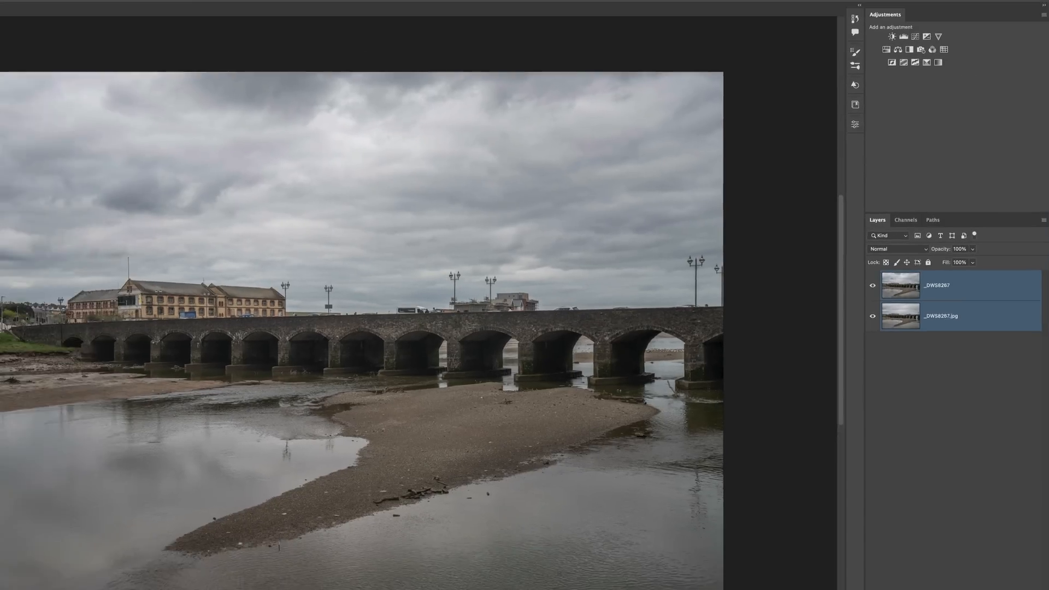
- Auto-align the placed photo and median stack using Auto projection
{"action": "left_click", "coordinate": [78, 4]}
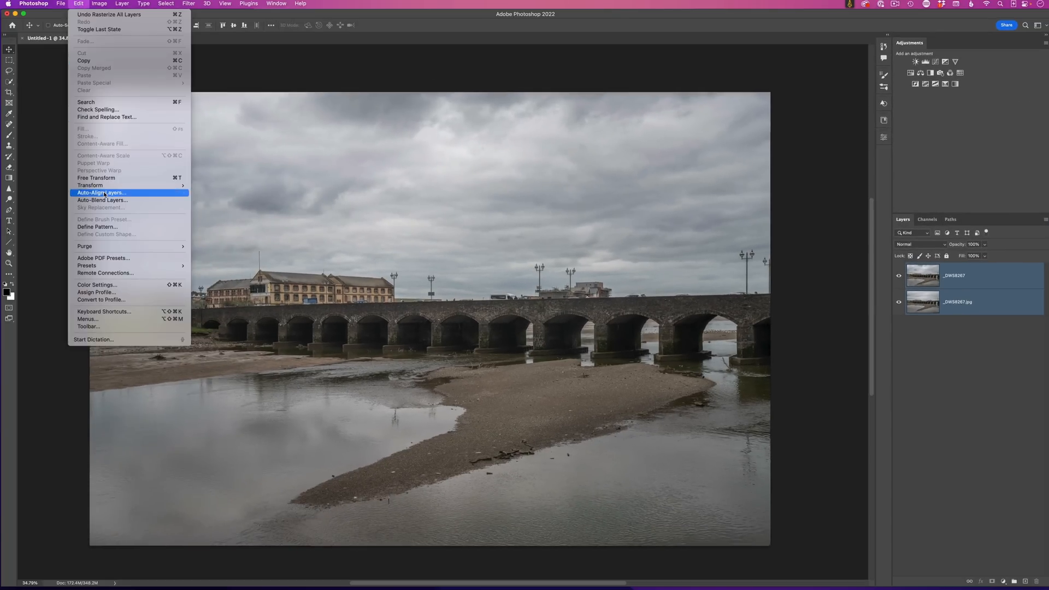
{"action": "left_click", "coordinate": [102, 193]}
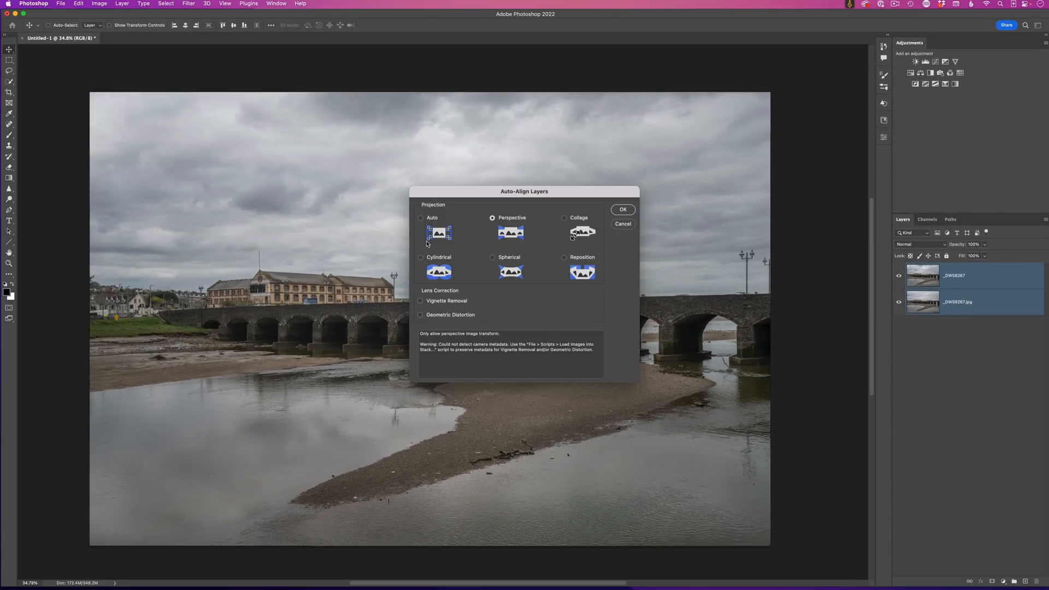
{"action": "left_click", "coordinate": [421, 218]}
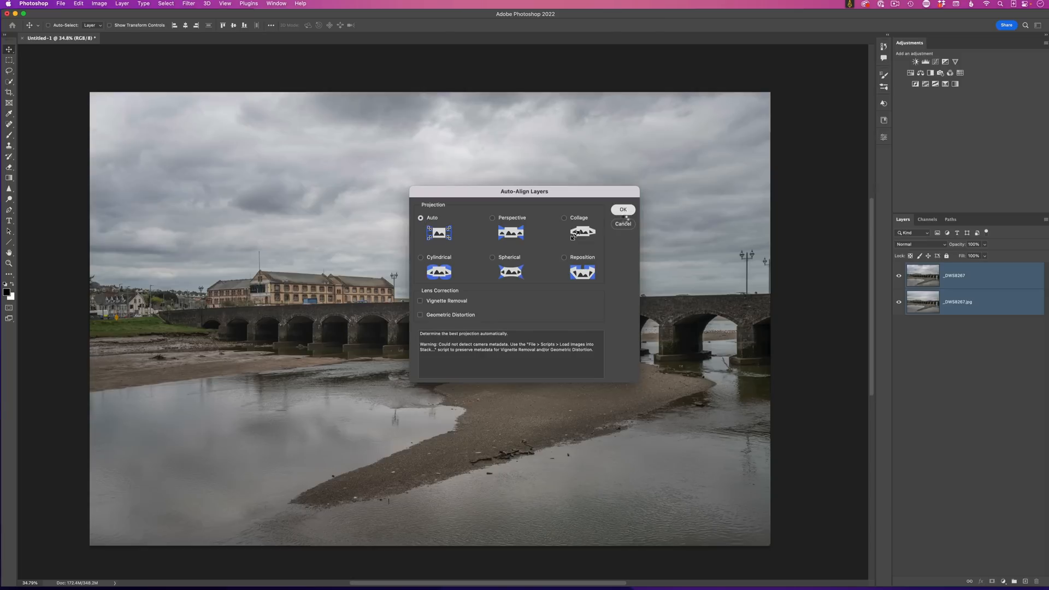
{"action": "left_click", "coordinate": [623, 210]}
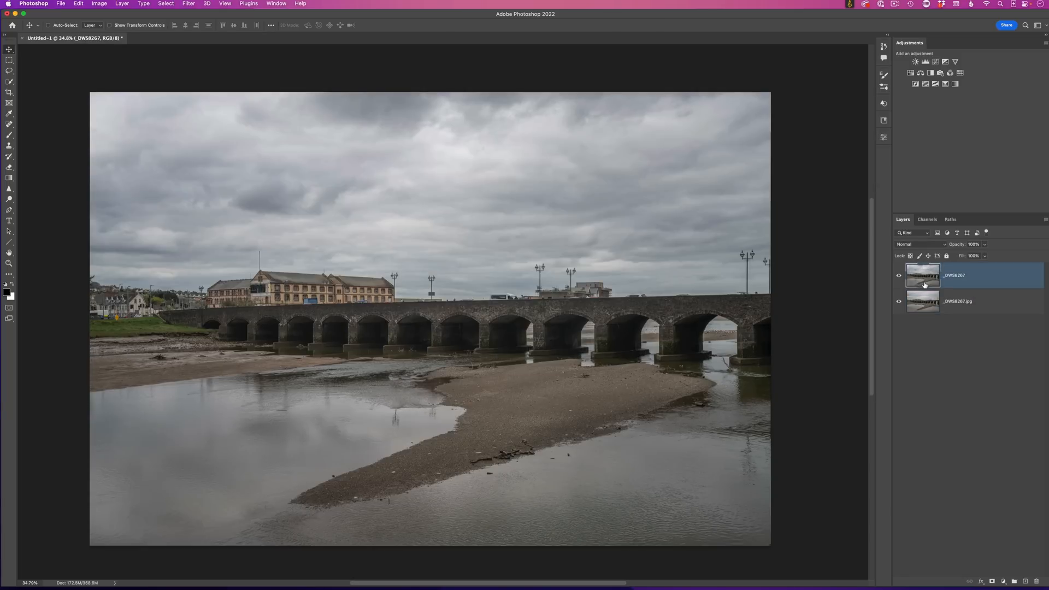
{"action": "mouse_move", "coordinate": [993, 581]}
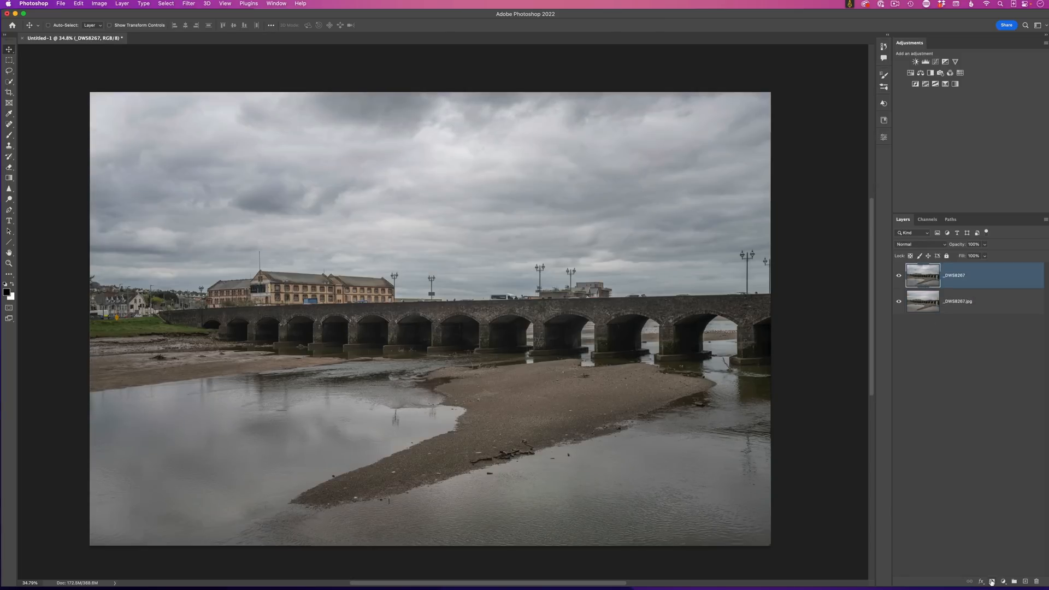